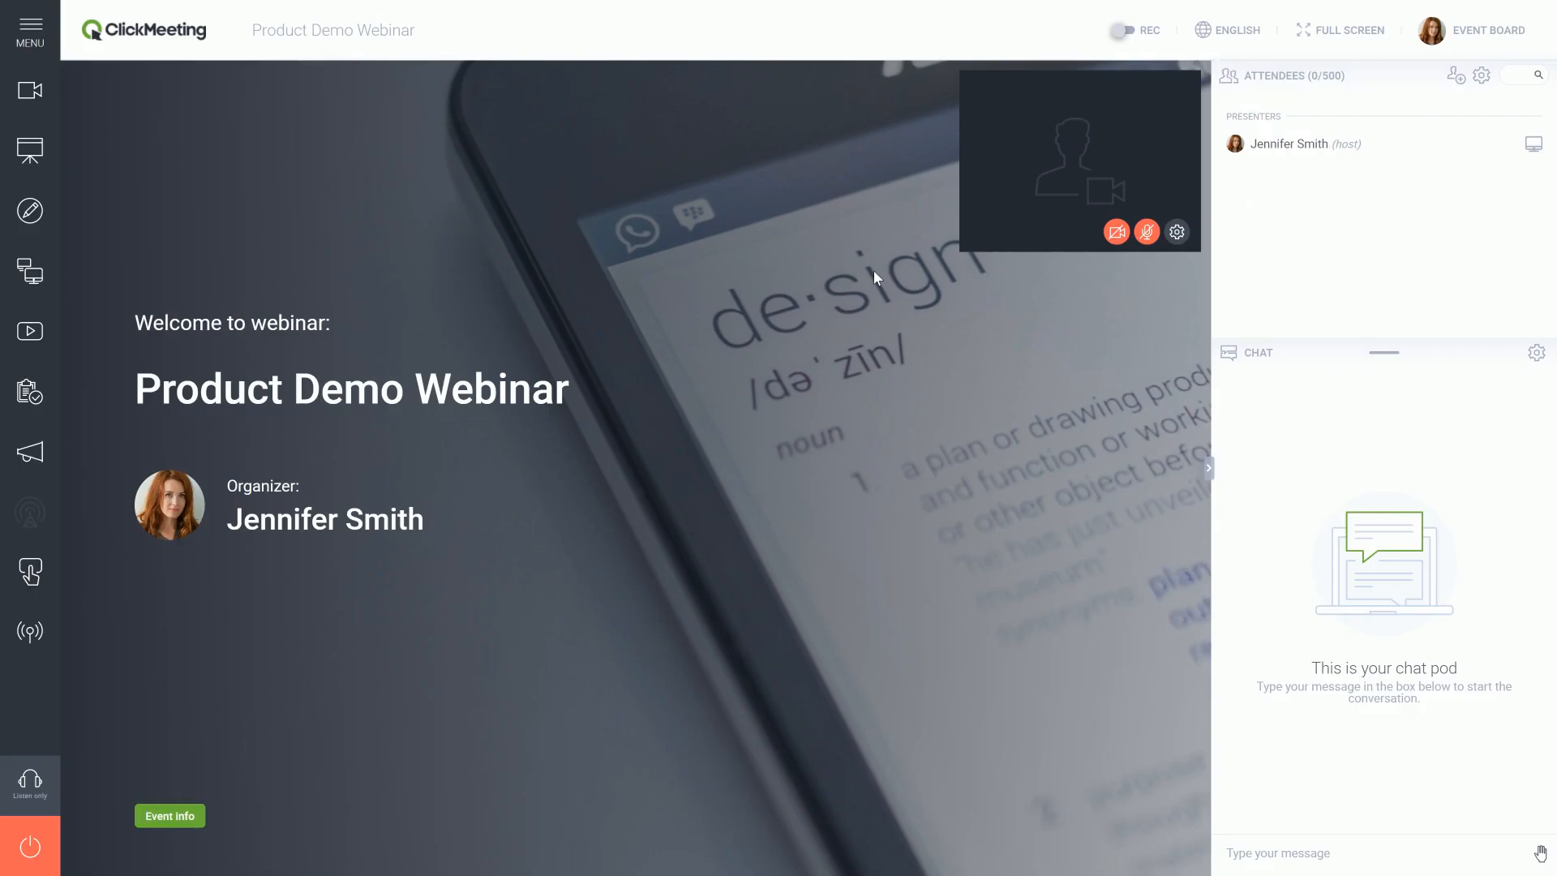
# Turn on REC, try the 'Presentation & video' recorder layout, then choose 'All pods'.
pyautogui.click(1114, 30)
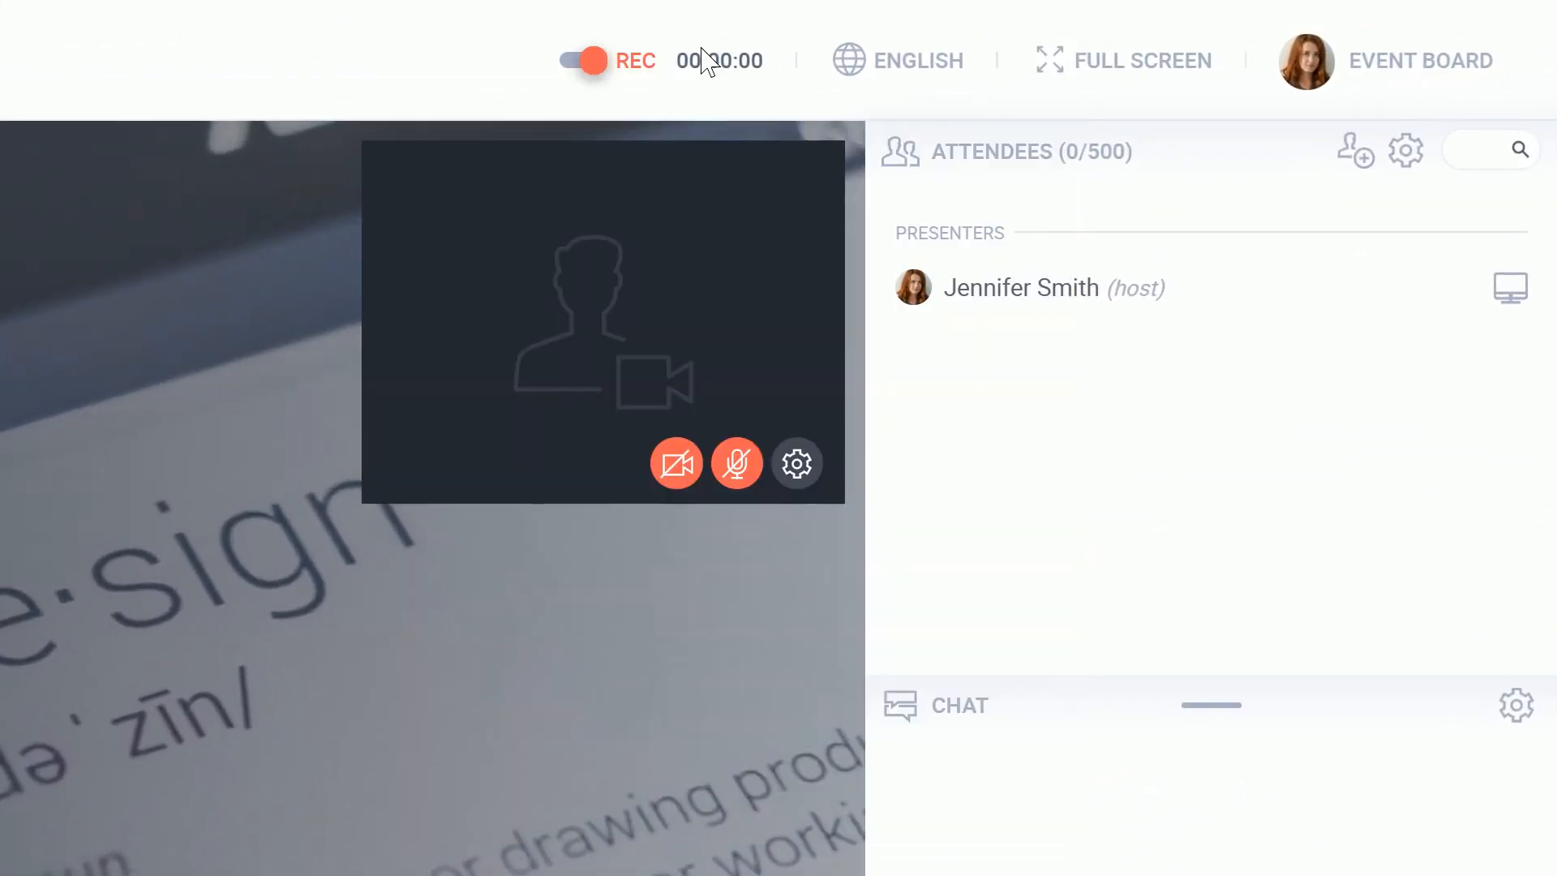
pyautogui.moveTo(719, 60)
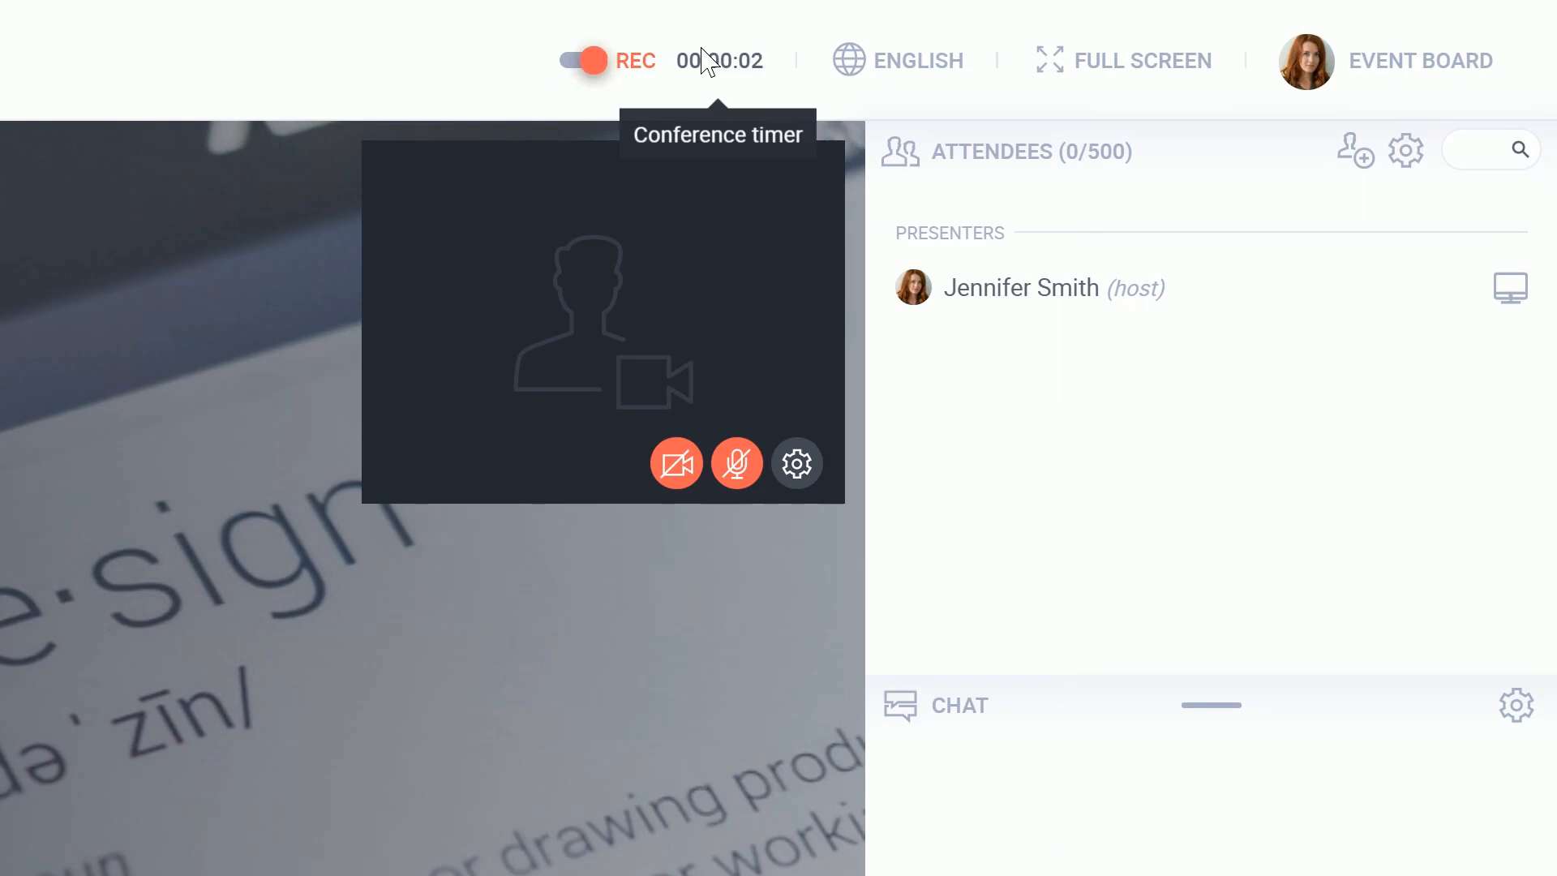
pyautogui.click(584, 61)
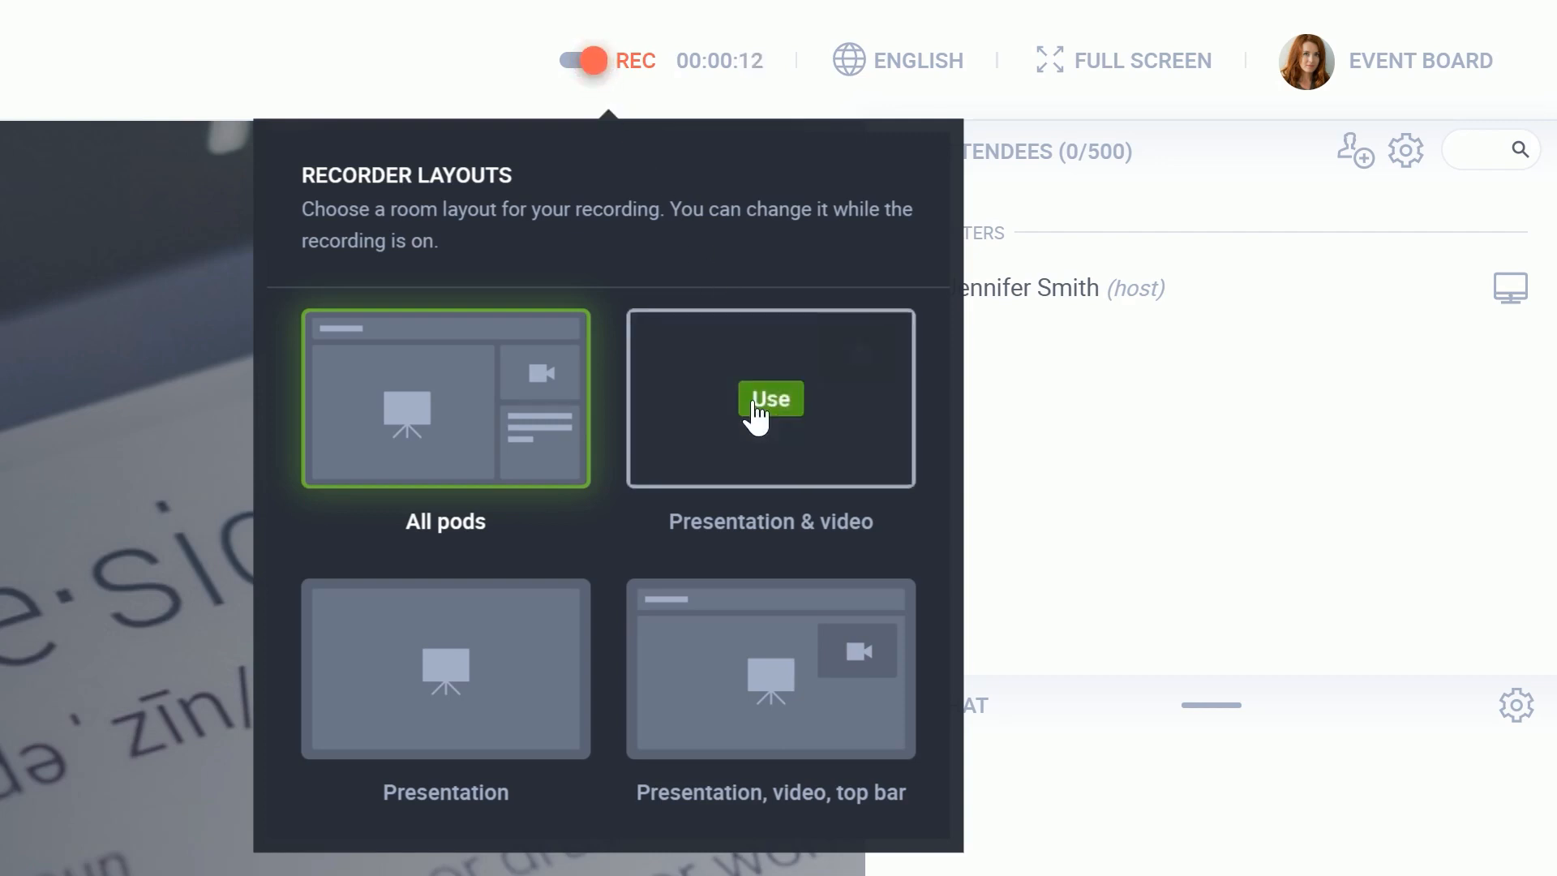
pyautogui.click(769, 399)
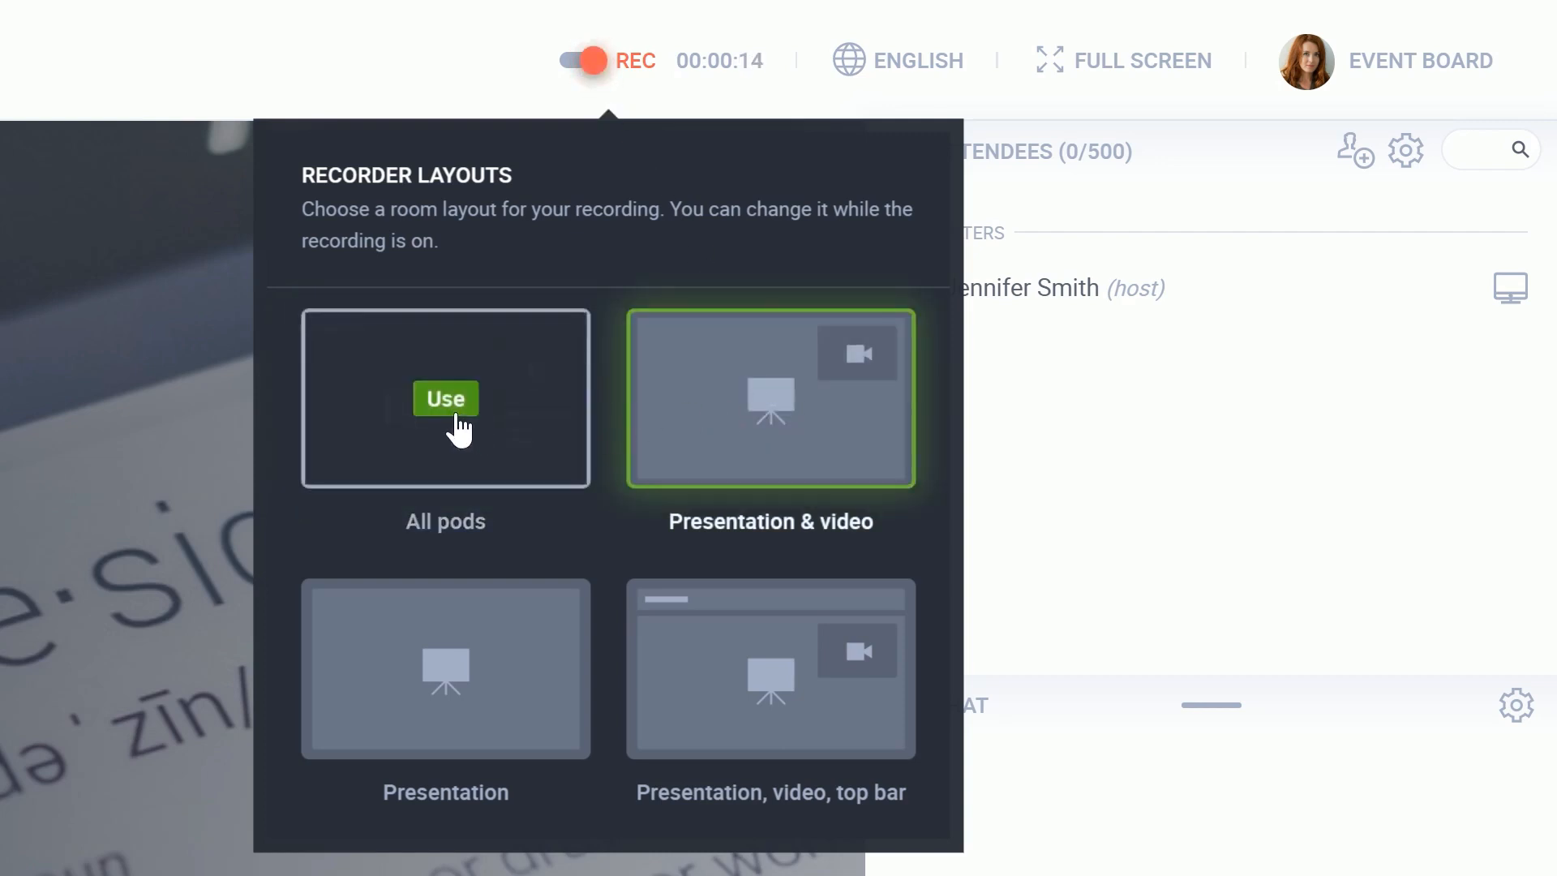
pyautogui.click(445, 398)
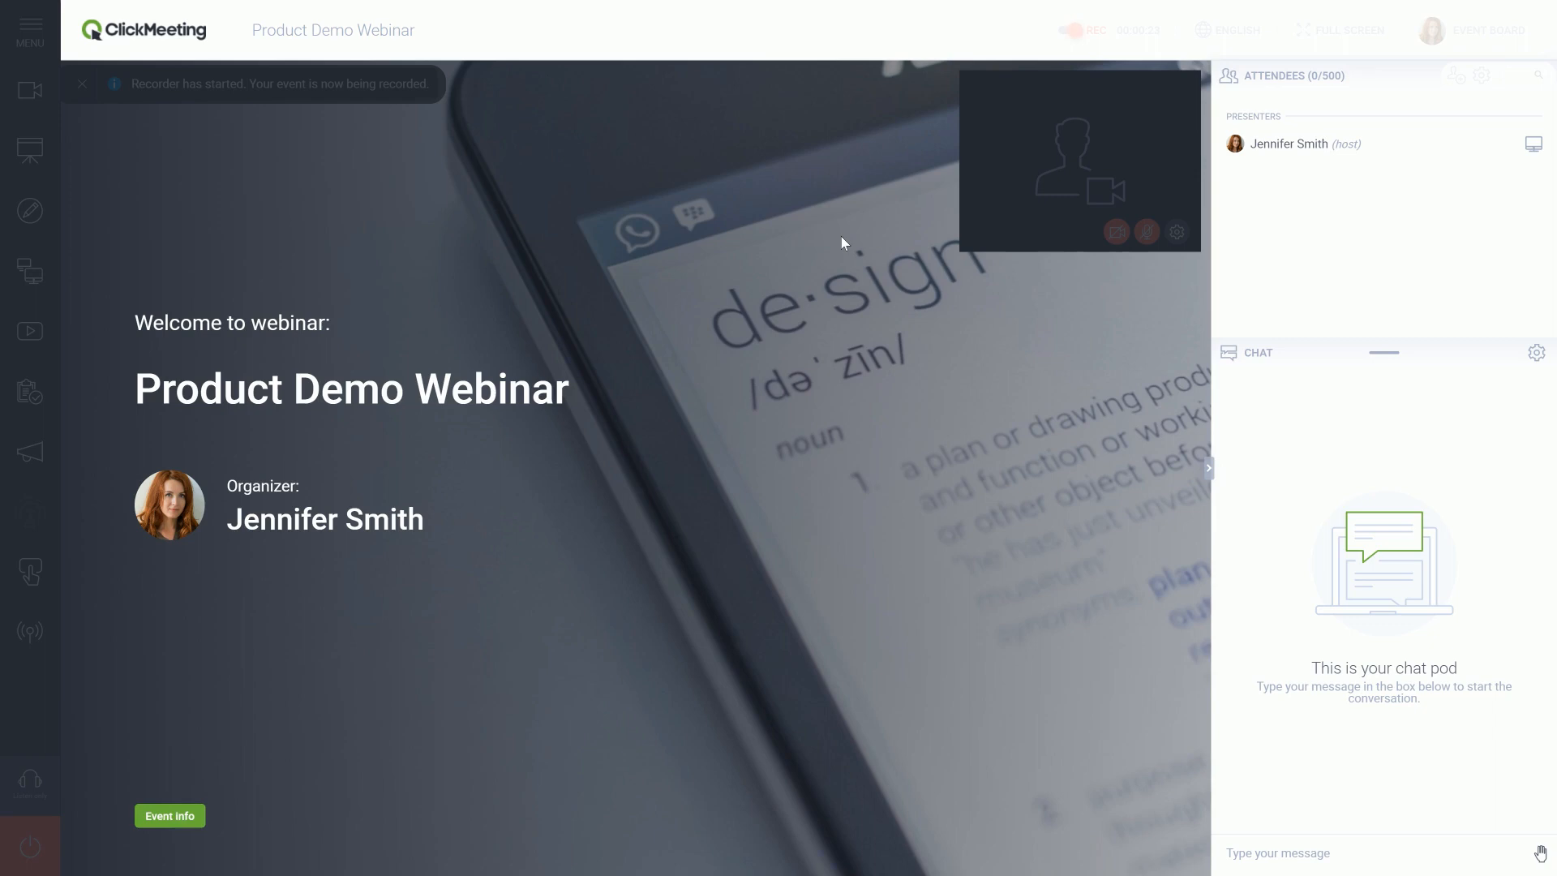
# End the Product Demo Webinar session to return to the Schedule dashboard.
pyautogui.click(1072, 30)
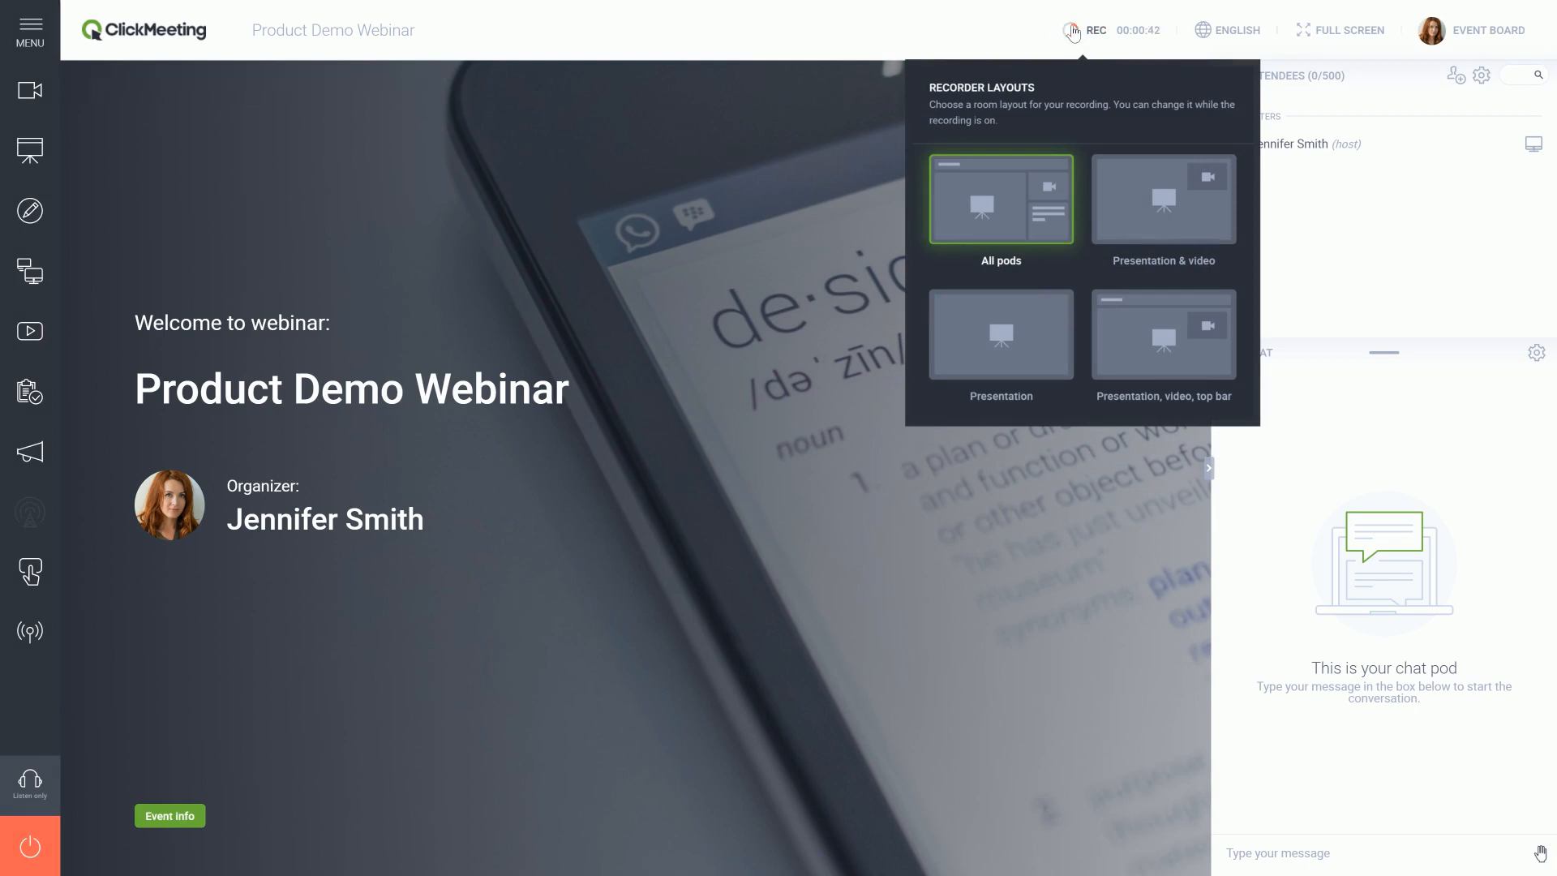
pyautogui.click(1071, 30)
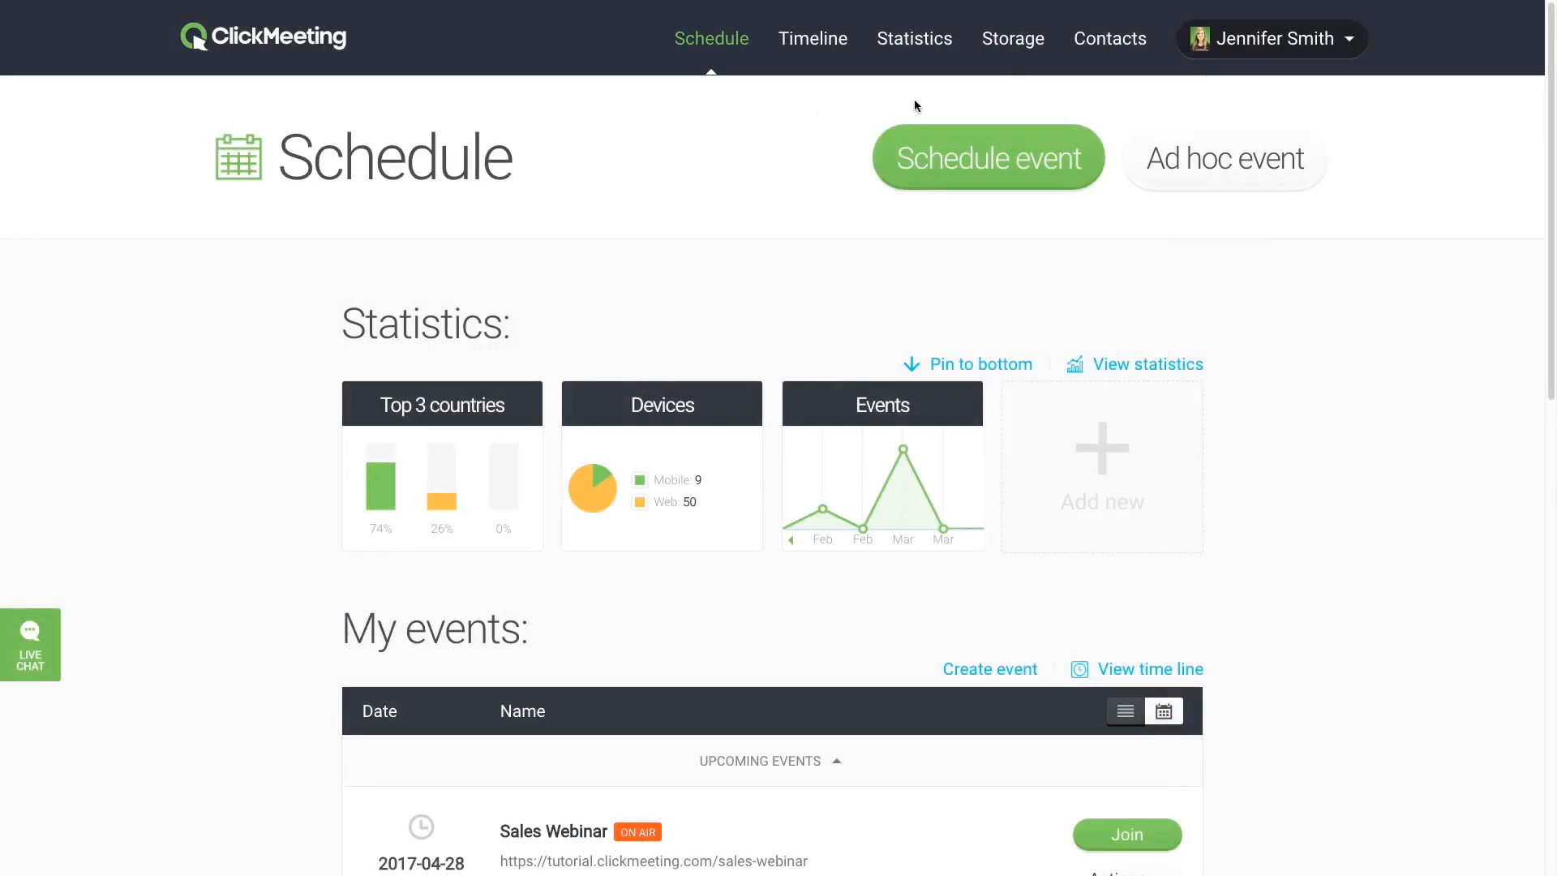
# Go to Storage > Recordings to list the saved recordings.
pyautogui.click(1013, 38)
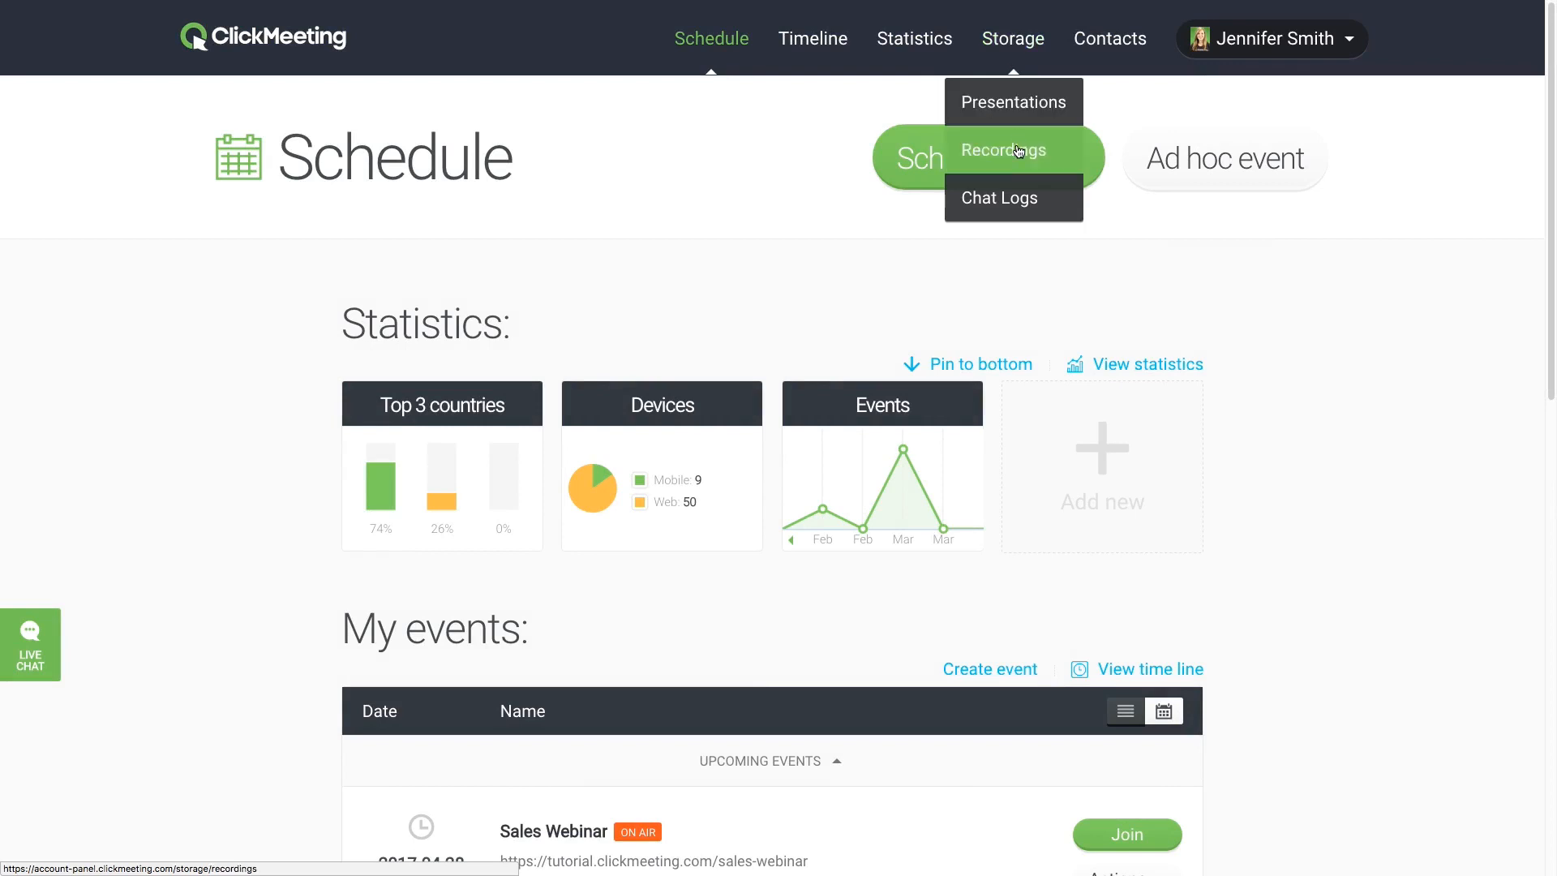
pyautogui.click(1004, 150)
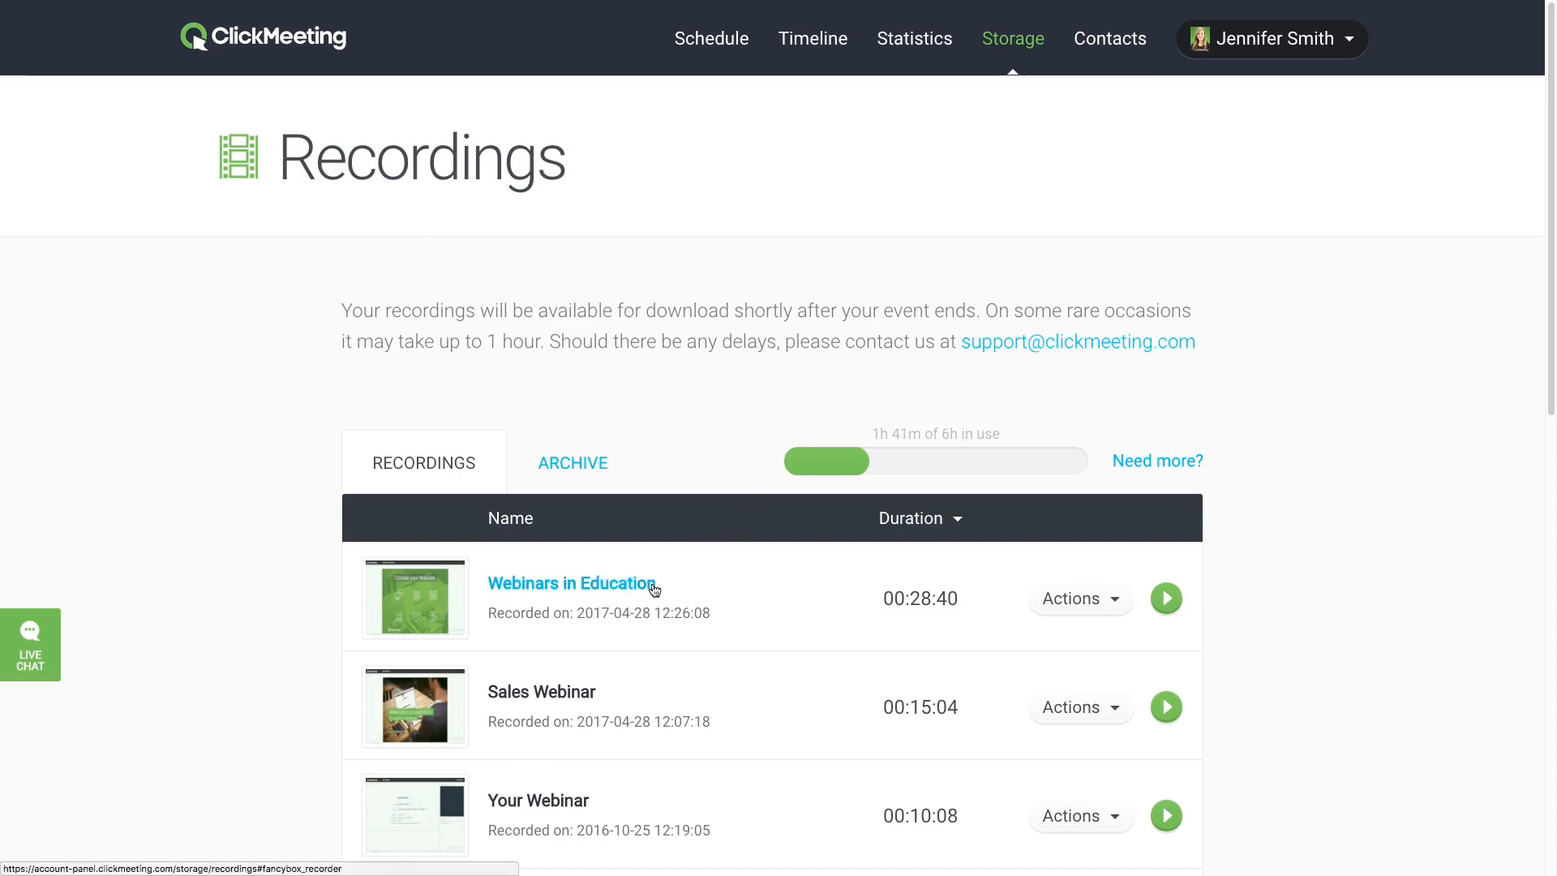
pyautogui.click(570, 583)
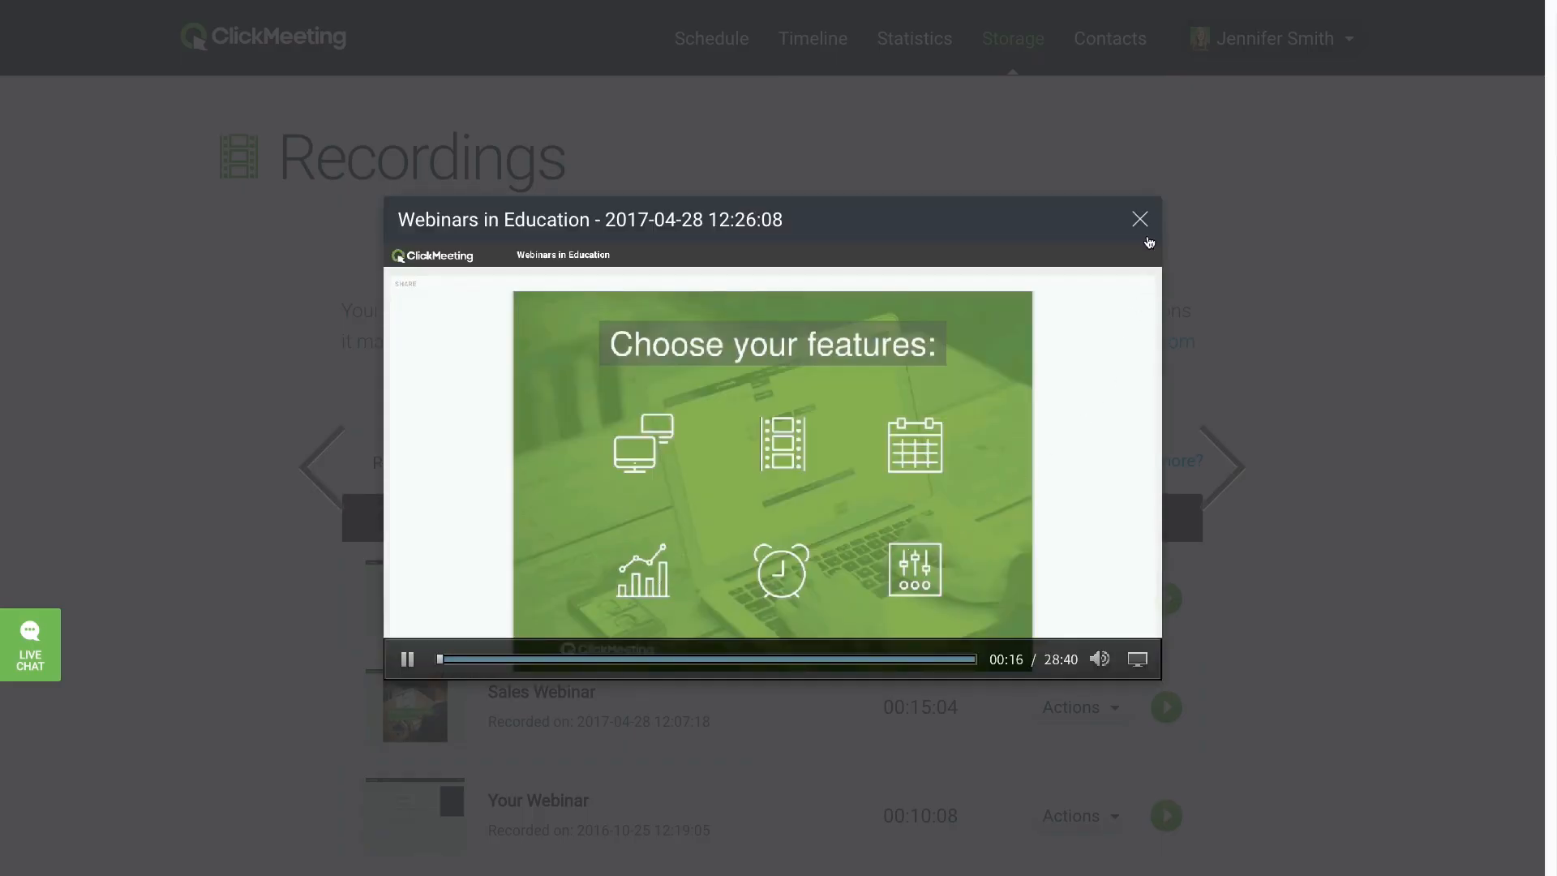
pyautogui.click(1138, 219)
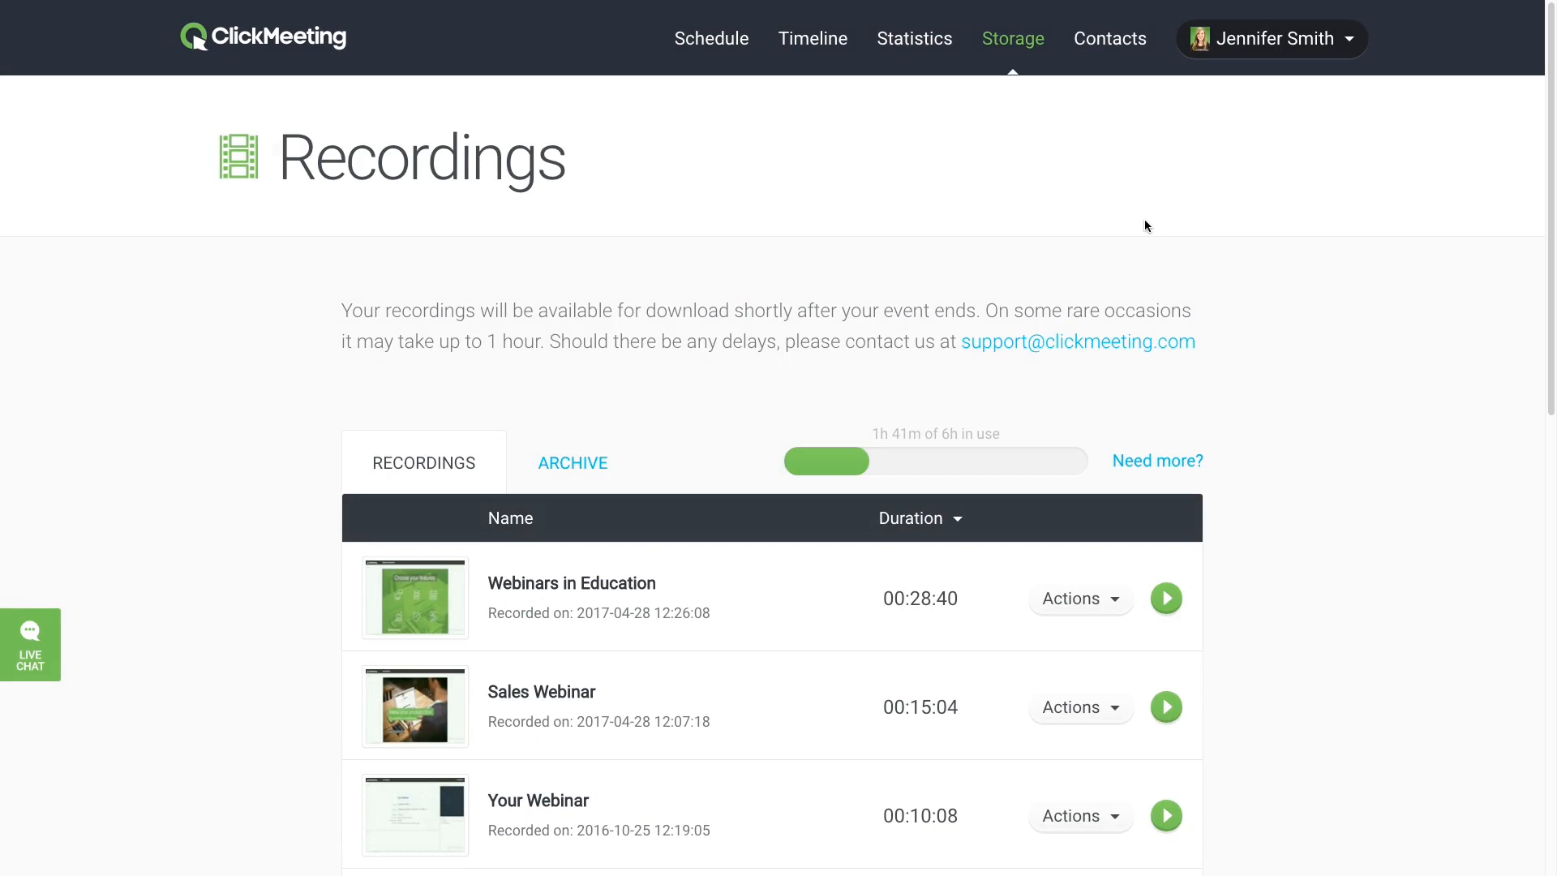
pyautogui.click(1080, 598)
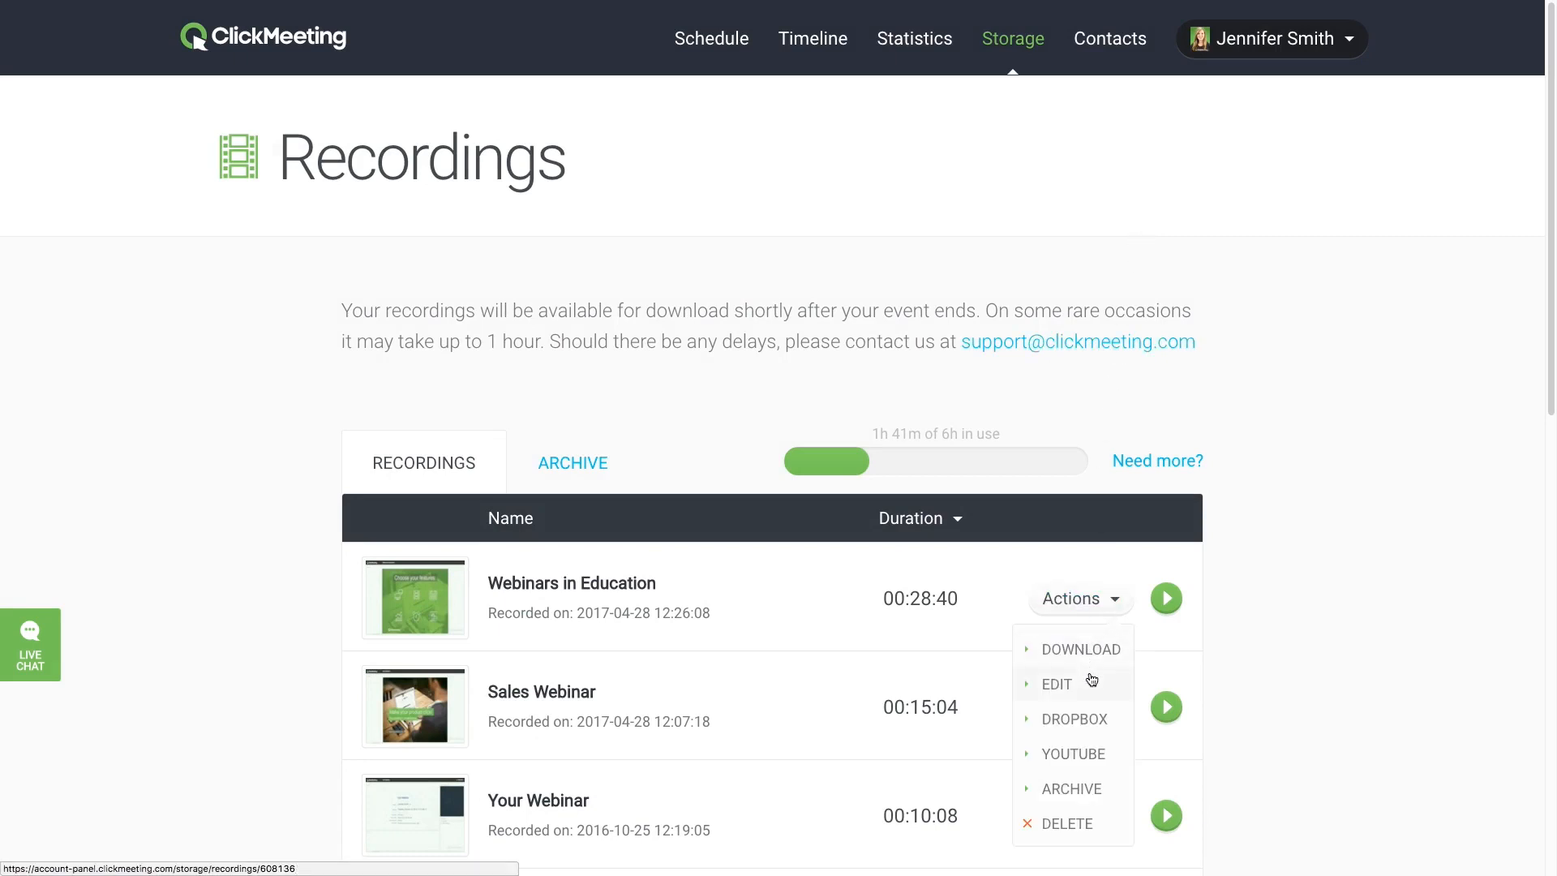
# Edit Webinars in Education and trim the 19:51–32:03 section, leaving 00:14:24.
pyautogui.click(1055, 683)
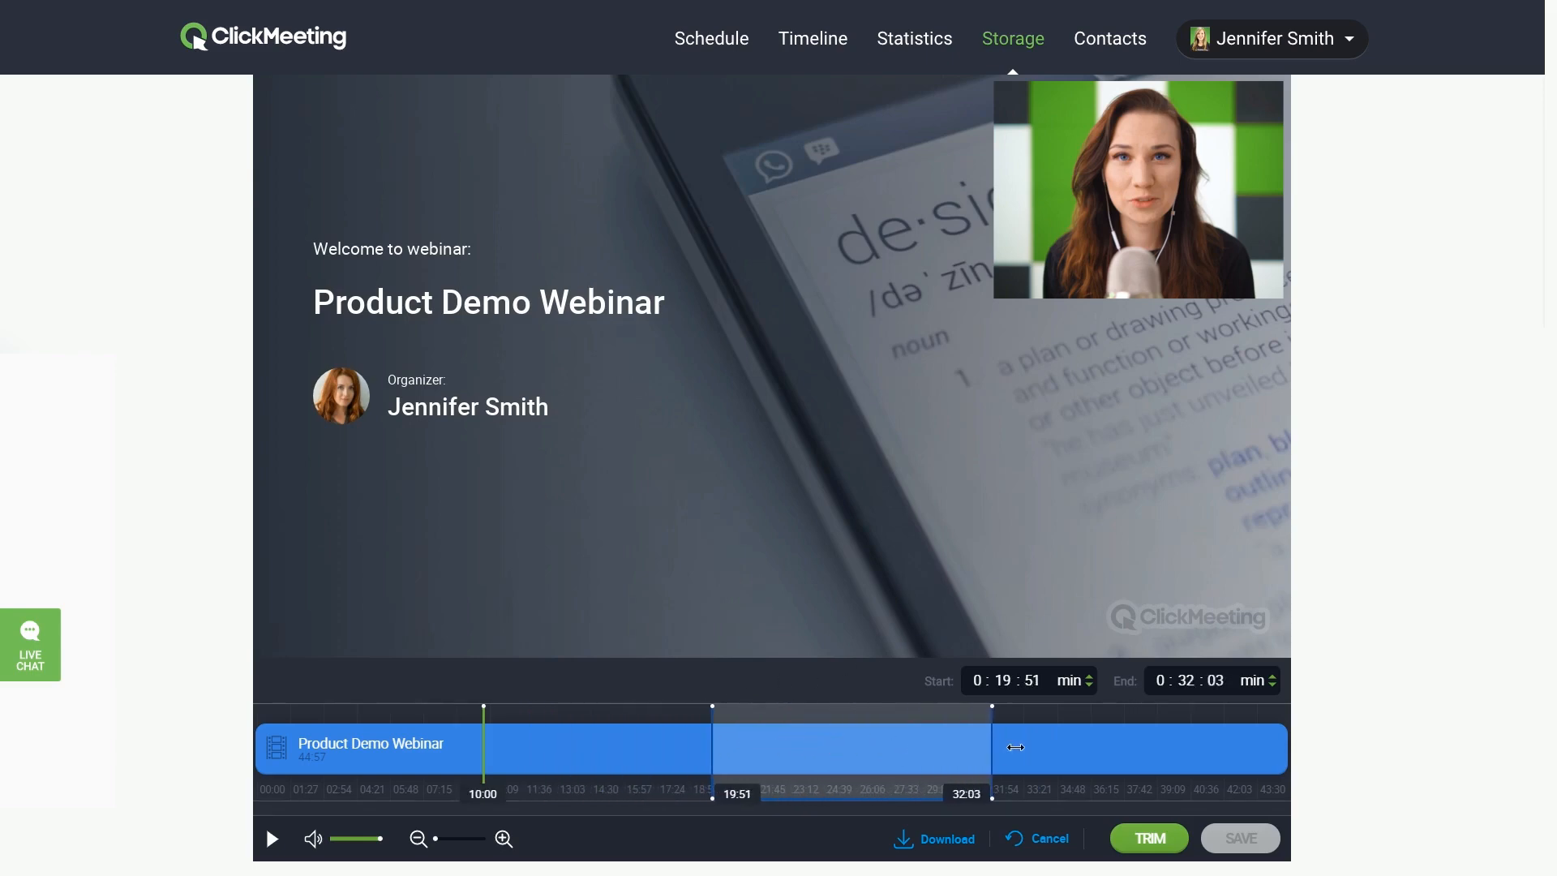
pyautogui.moveTo(993, 747); pyautogui.dragTo(1082, 747)
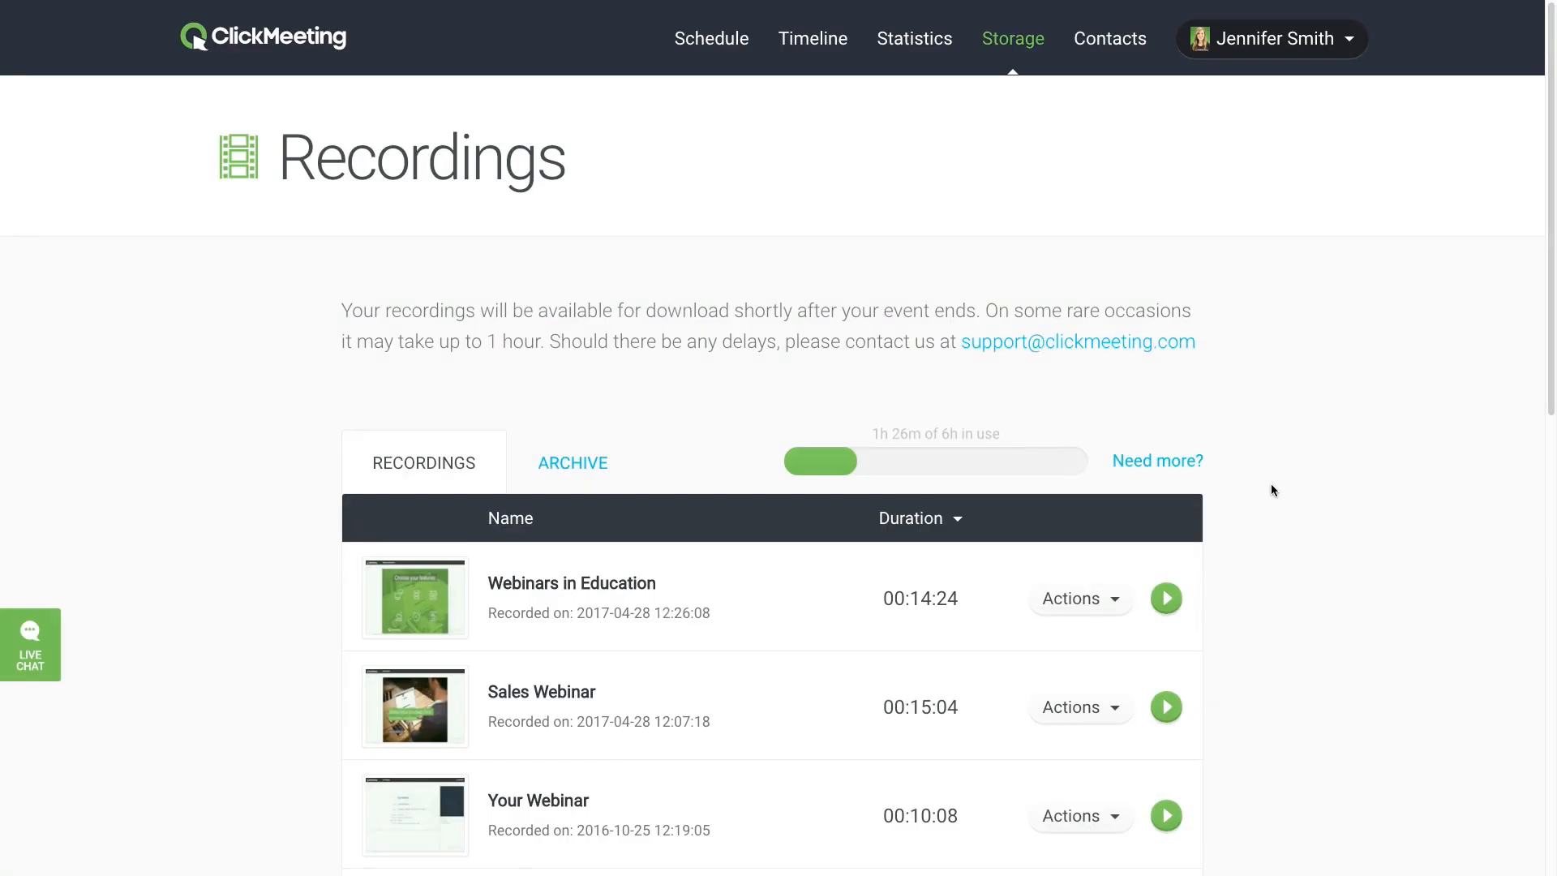
pyautogui.moveTo(934, 621)
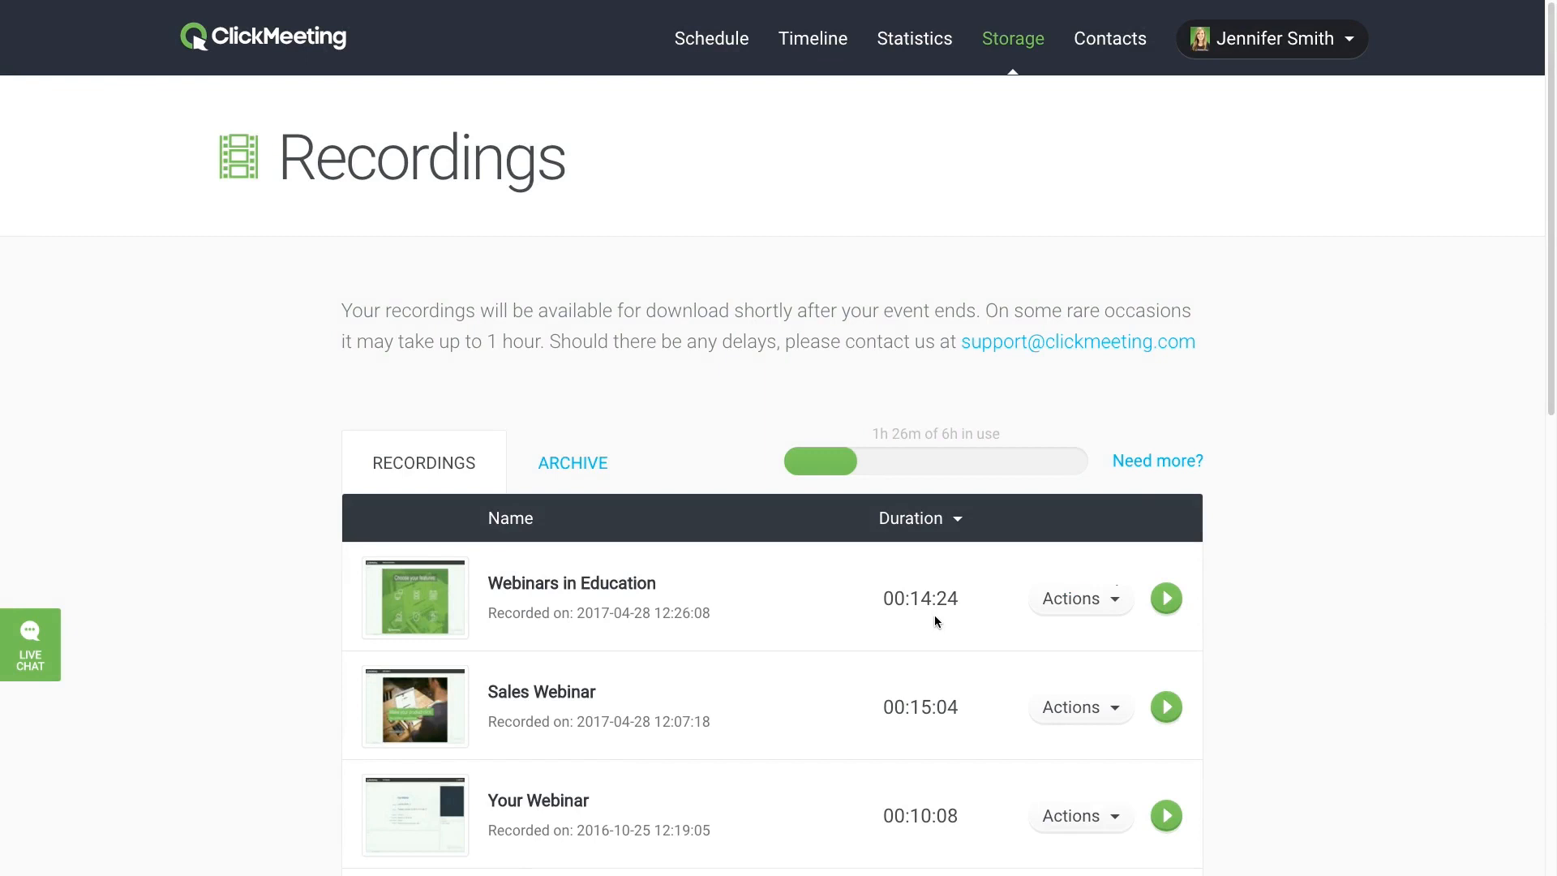
pyautogui.moveTo(1120, 618)
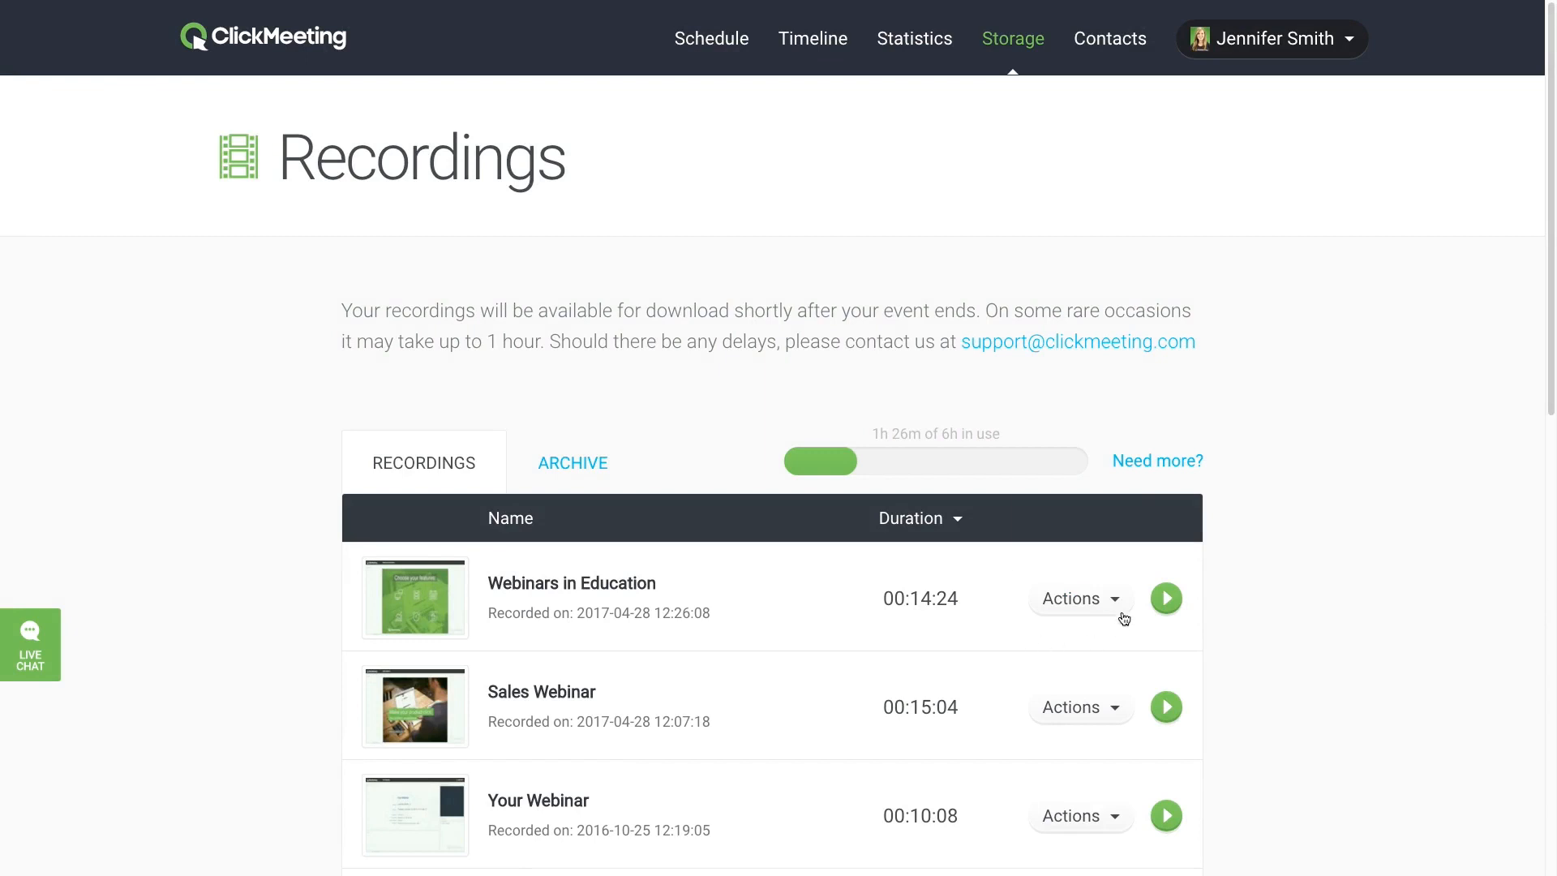
# Restore Webinars in Education to its full 00:28:40 length and reopen its actions.
pyautogui.click(1078, 597)
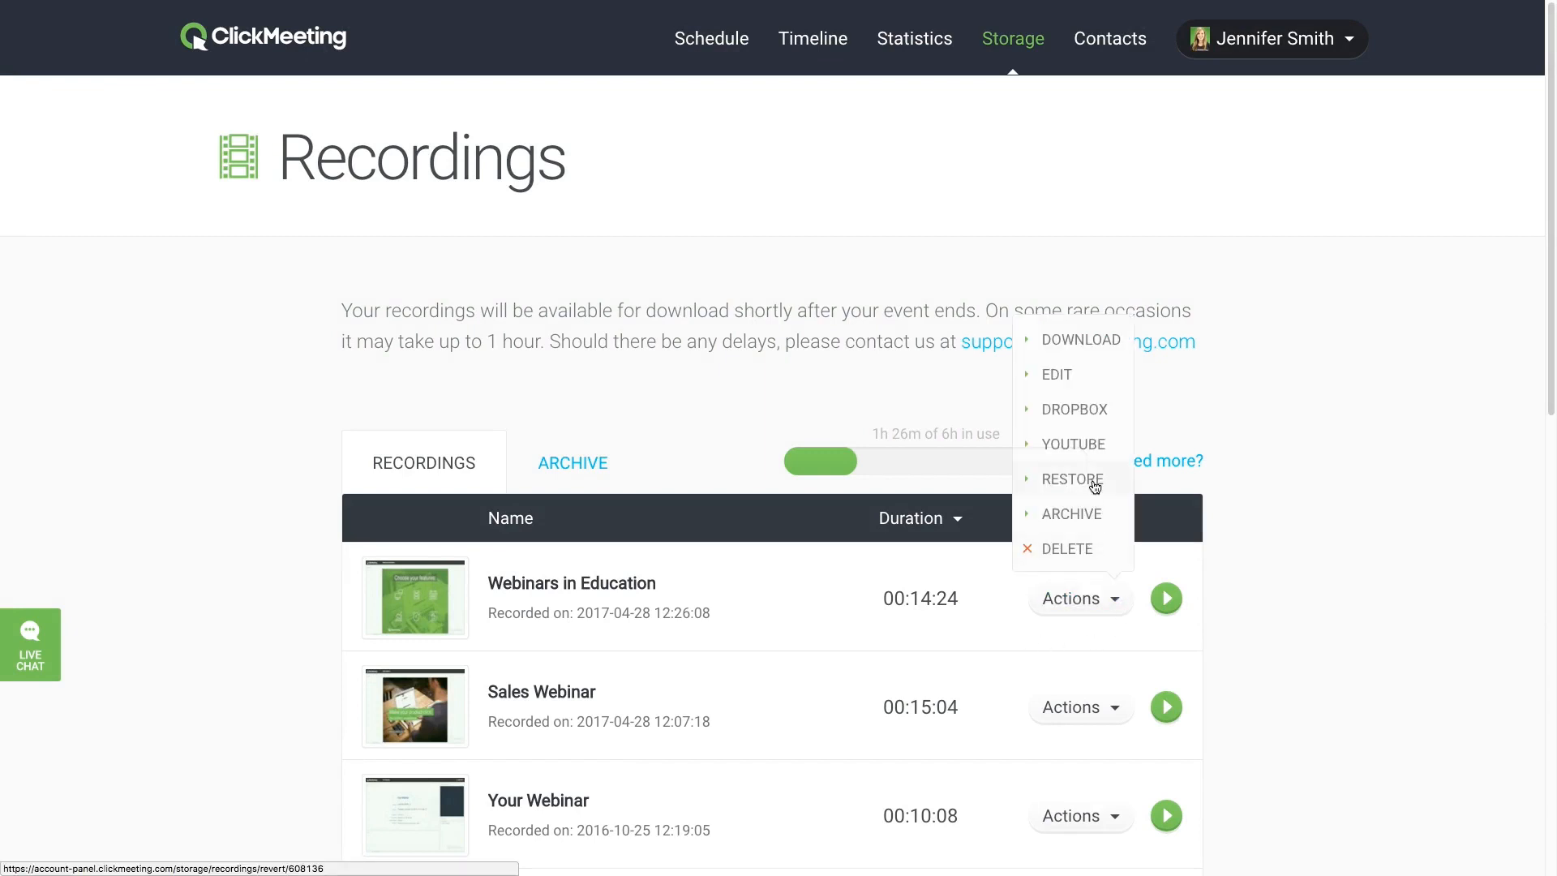
pyautogui.click(735, 490)
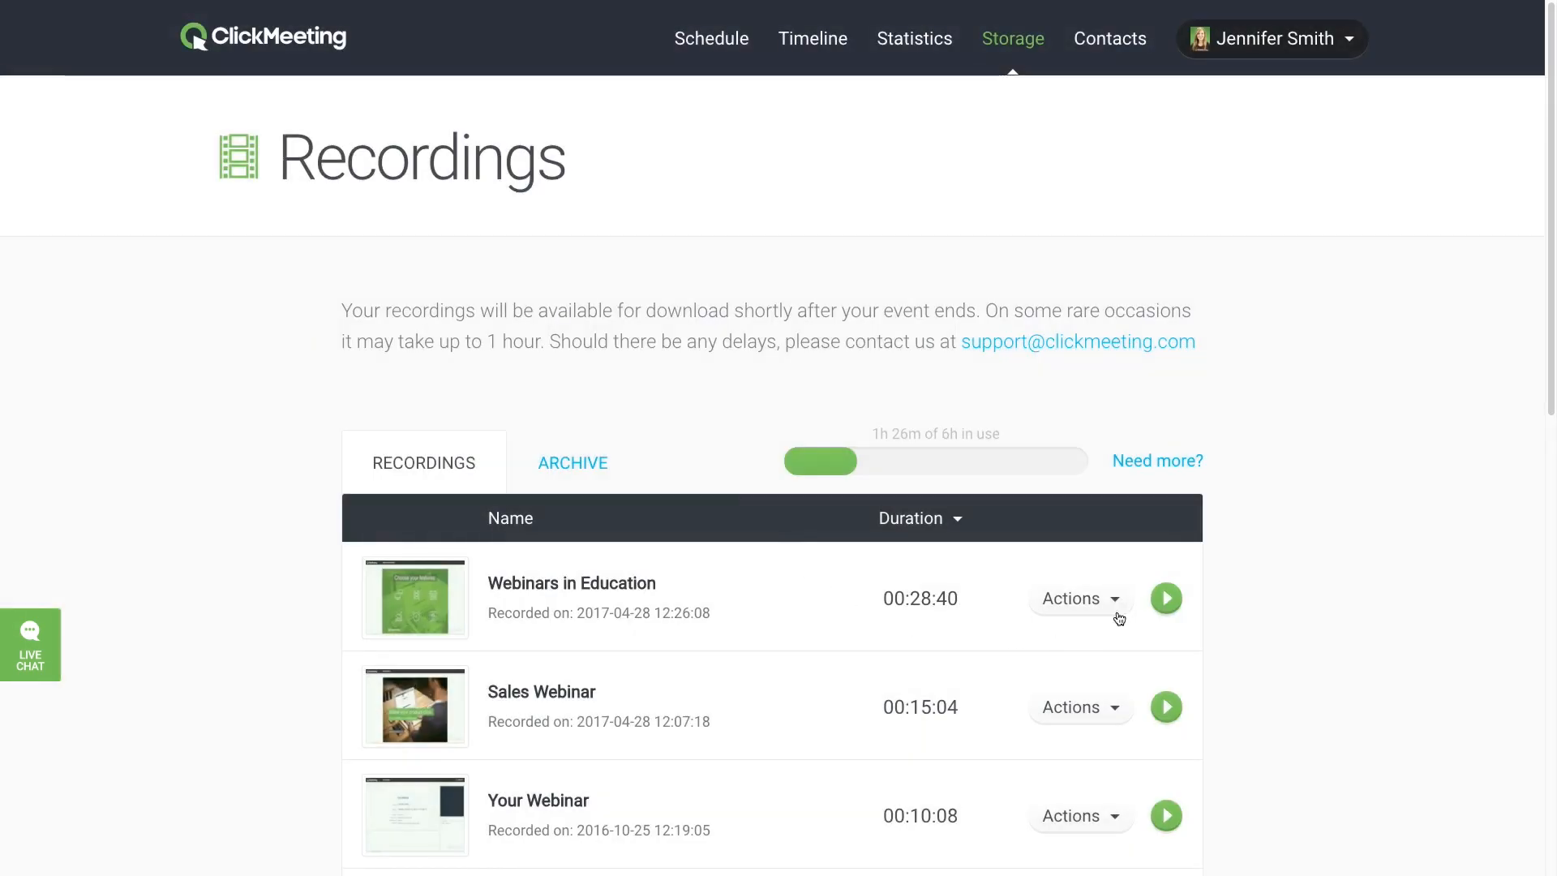
pyautogui.click(1080, 597)
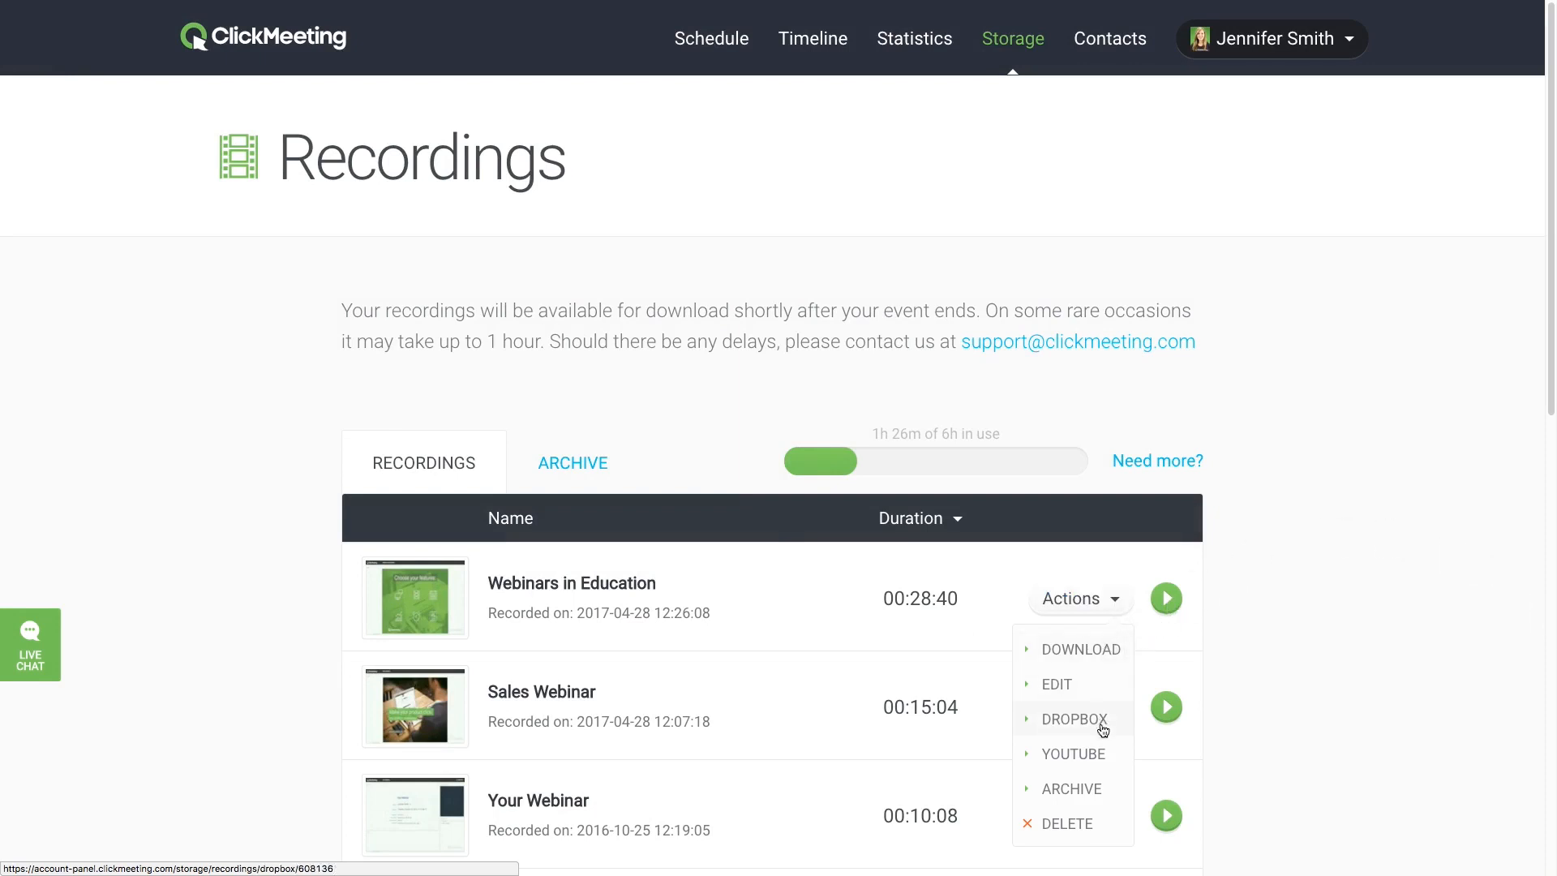
pyautogui.moveTo(1084, 764)
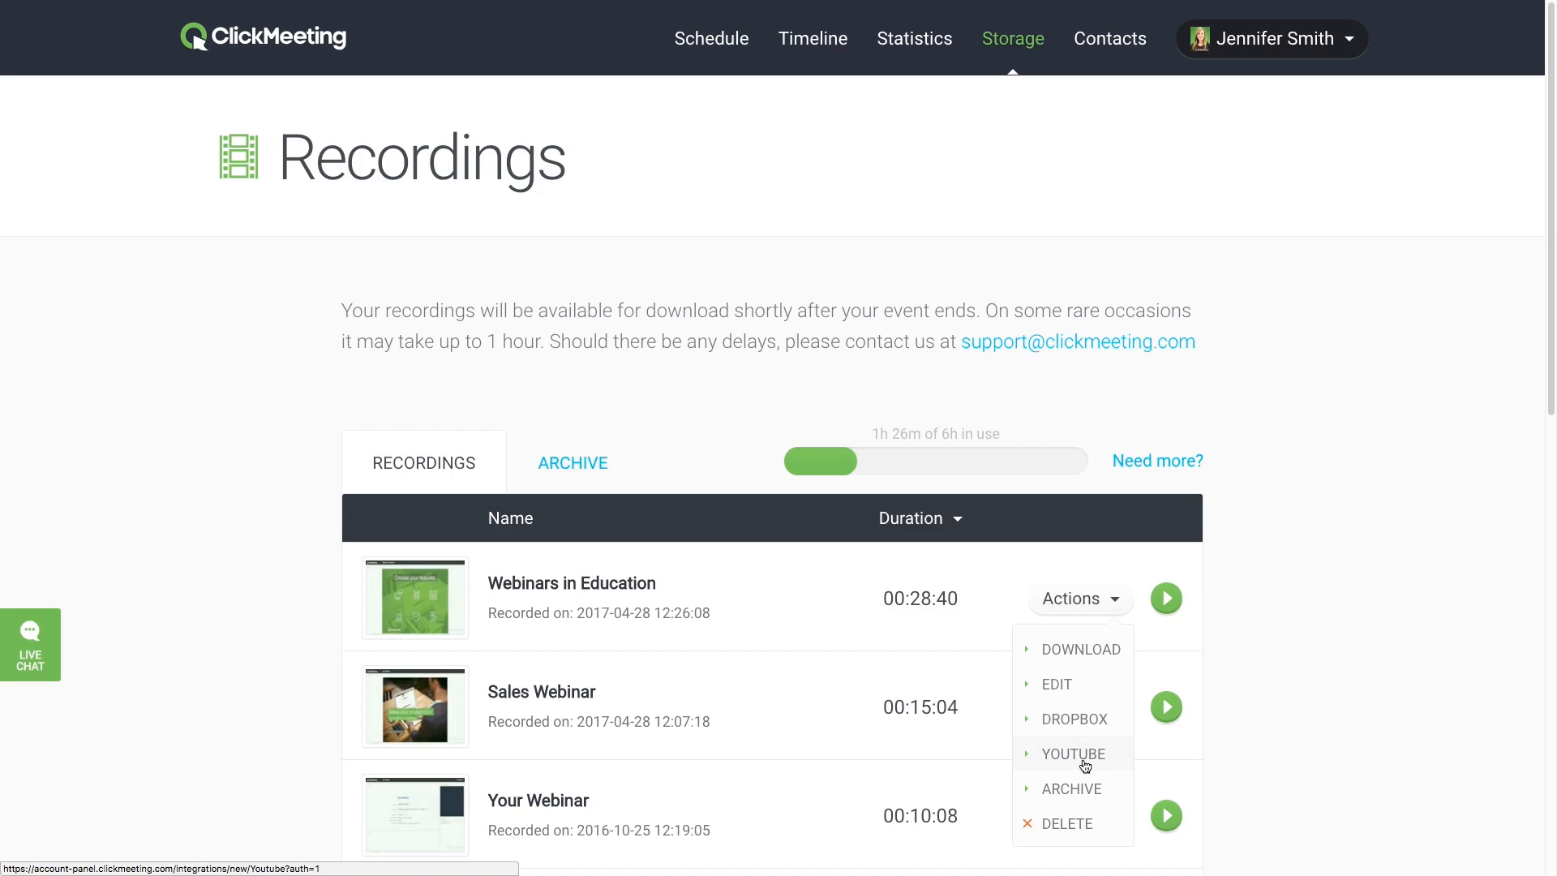
# Delete the Webinars in Education recording and confirm with OK.
pyautogui.click(1081, 598)
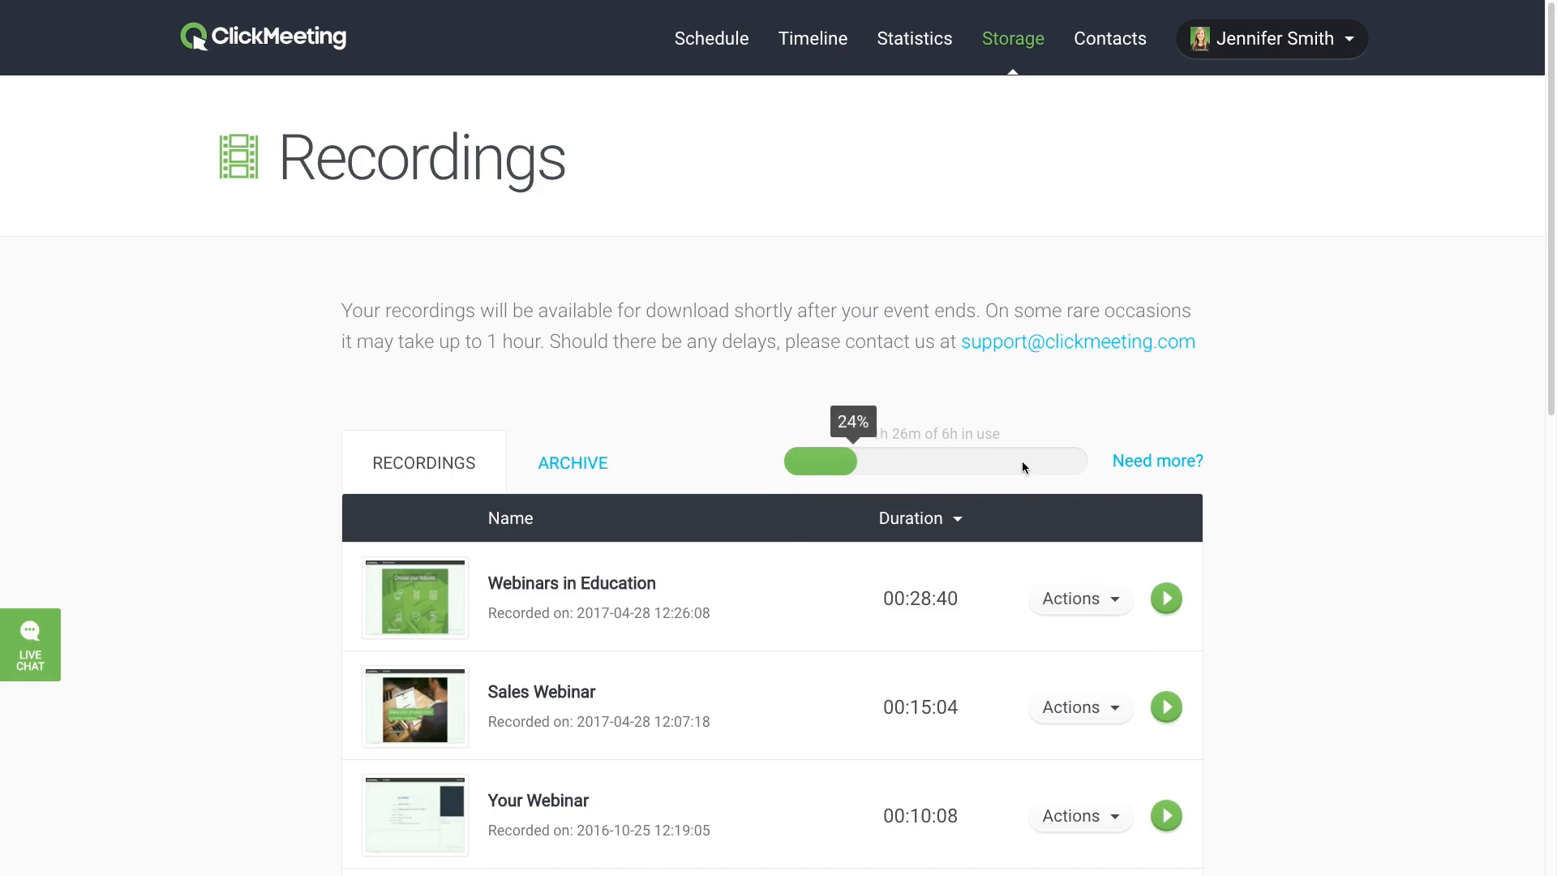
pyautogui.moveTo(1047, 510)
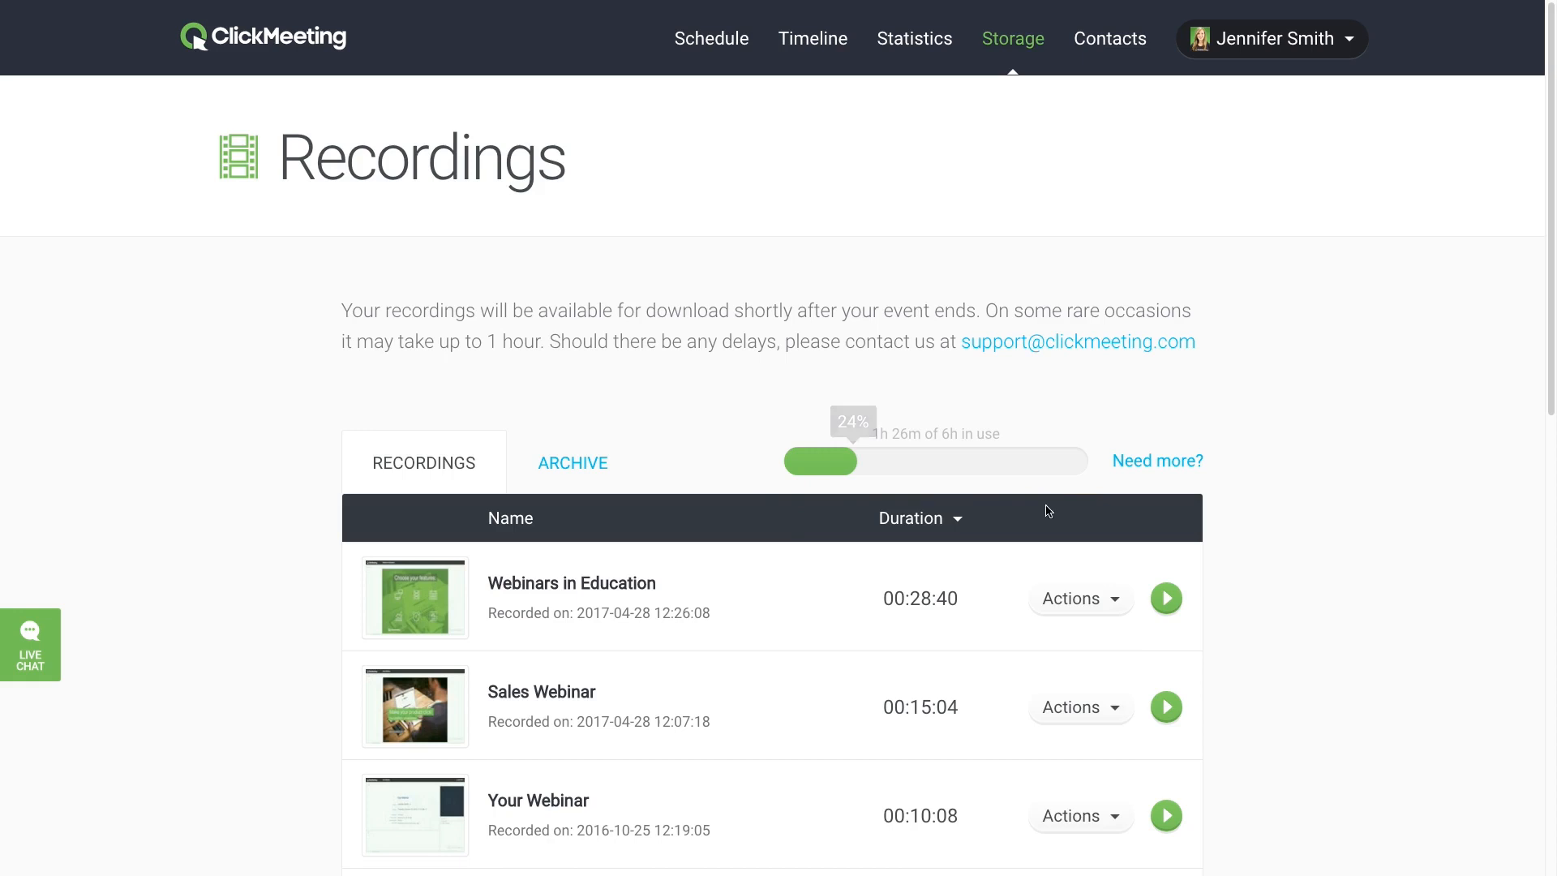
pyautogui.click(1078, 598)
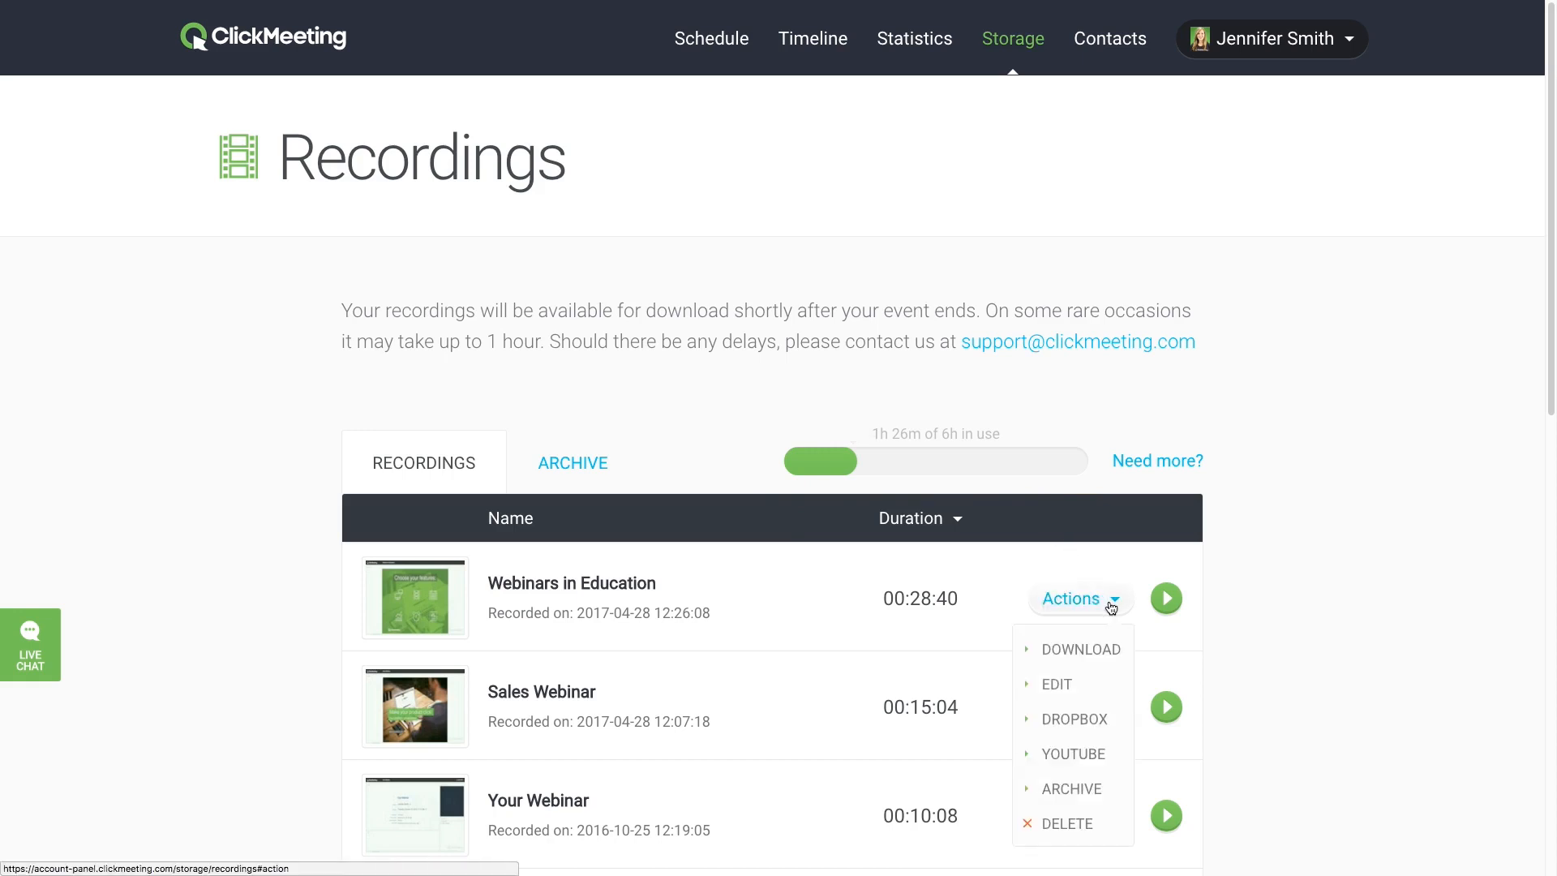
pyautogui.moveTo(1090, 816)
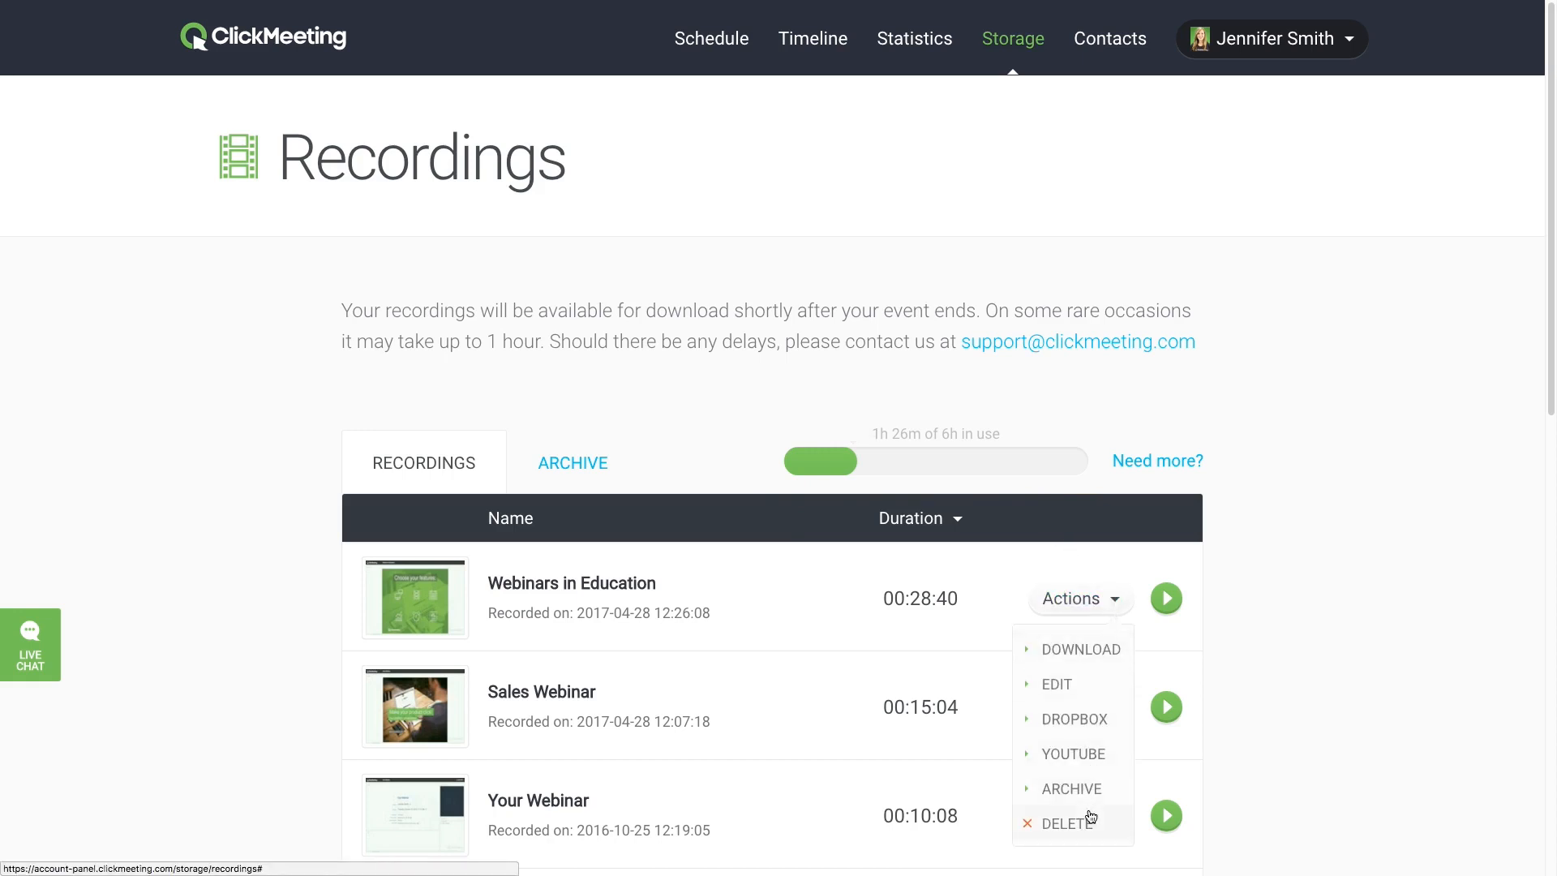
pyautogui.click(1065, 823)
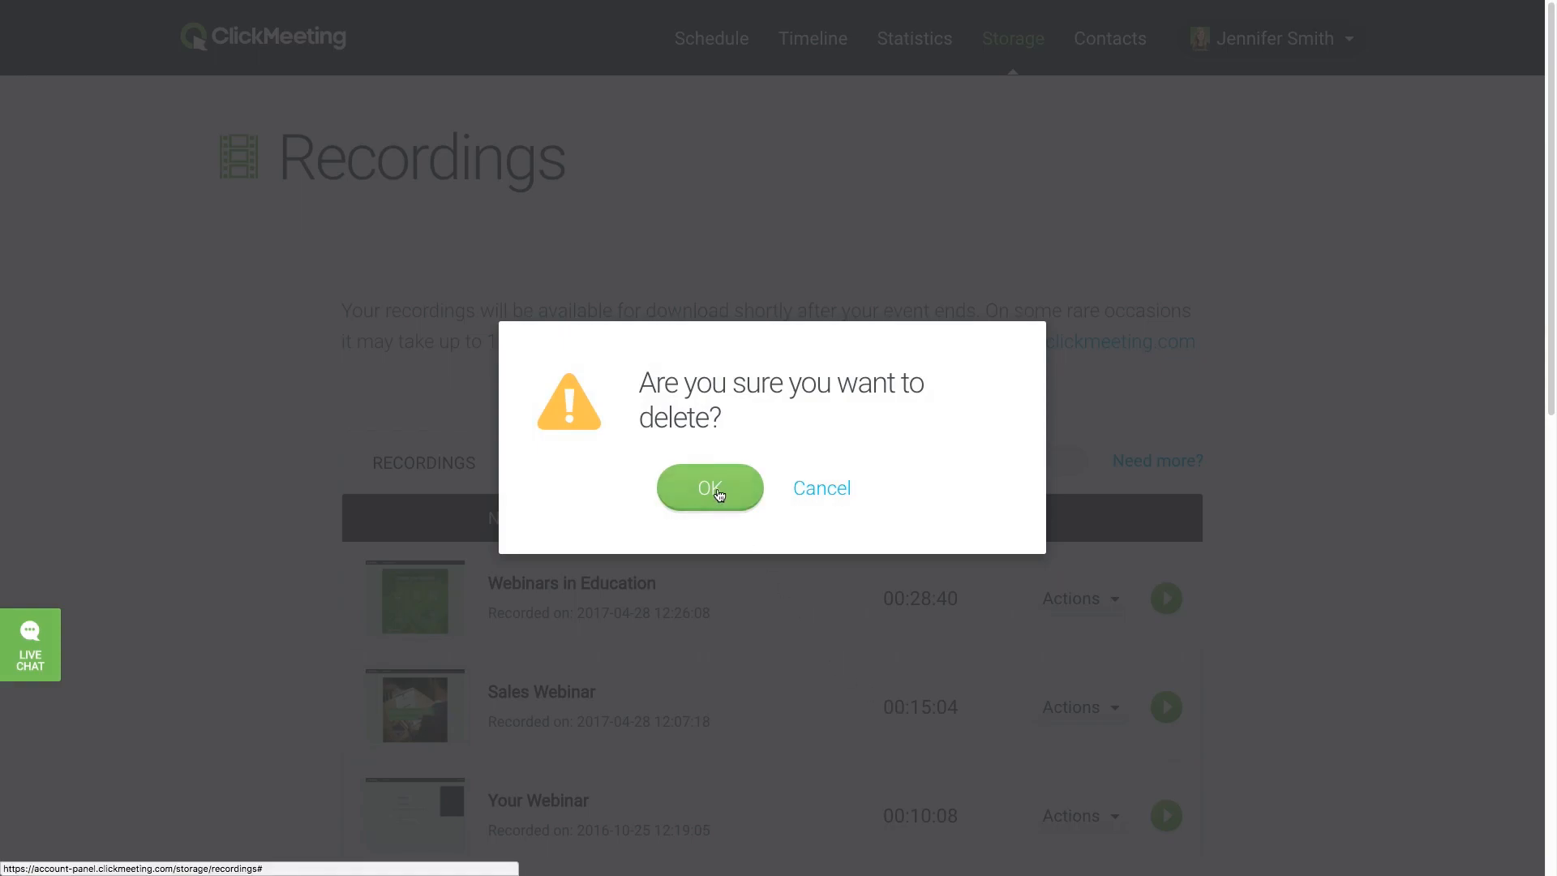
pyautogui.click(709, 487)
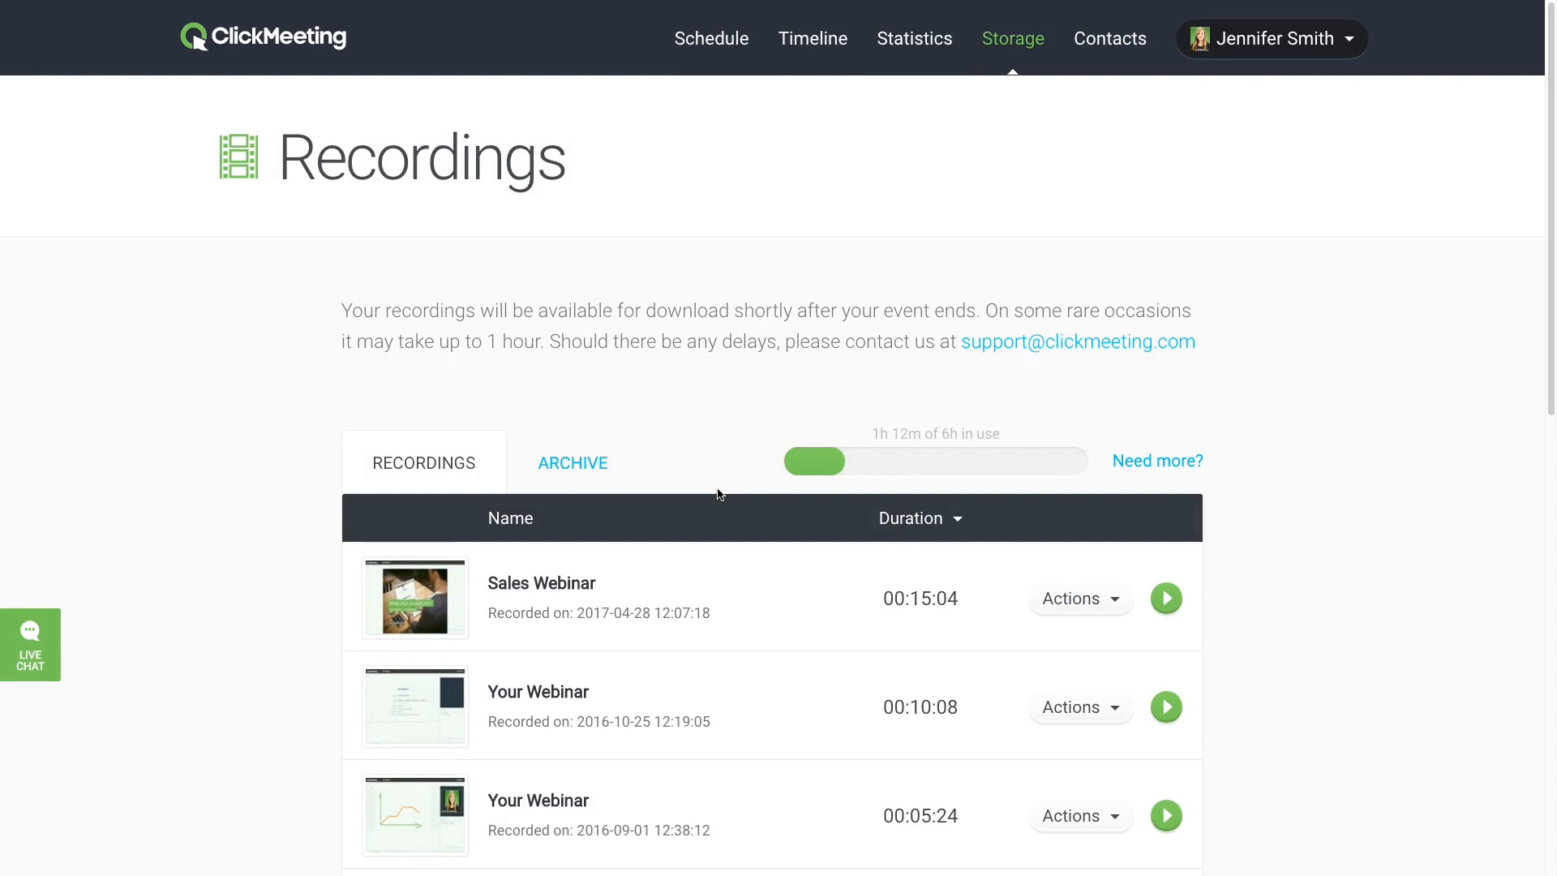
# Archive Sales Webinar, retrieve it from the ARCHIVE tab, and return to RECORDINGS.
pyautogui.click(1079, 597)
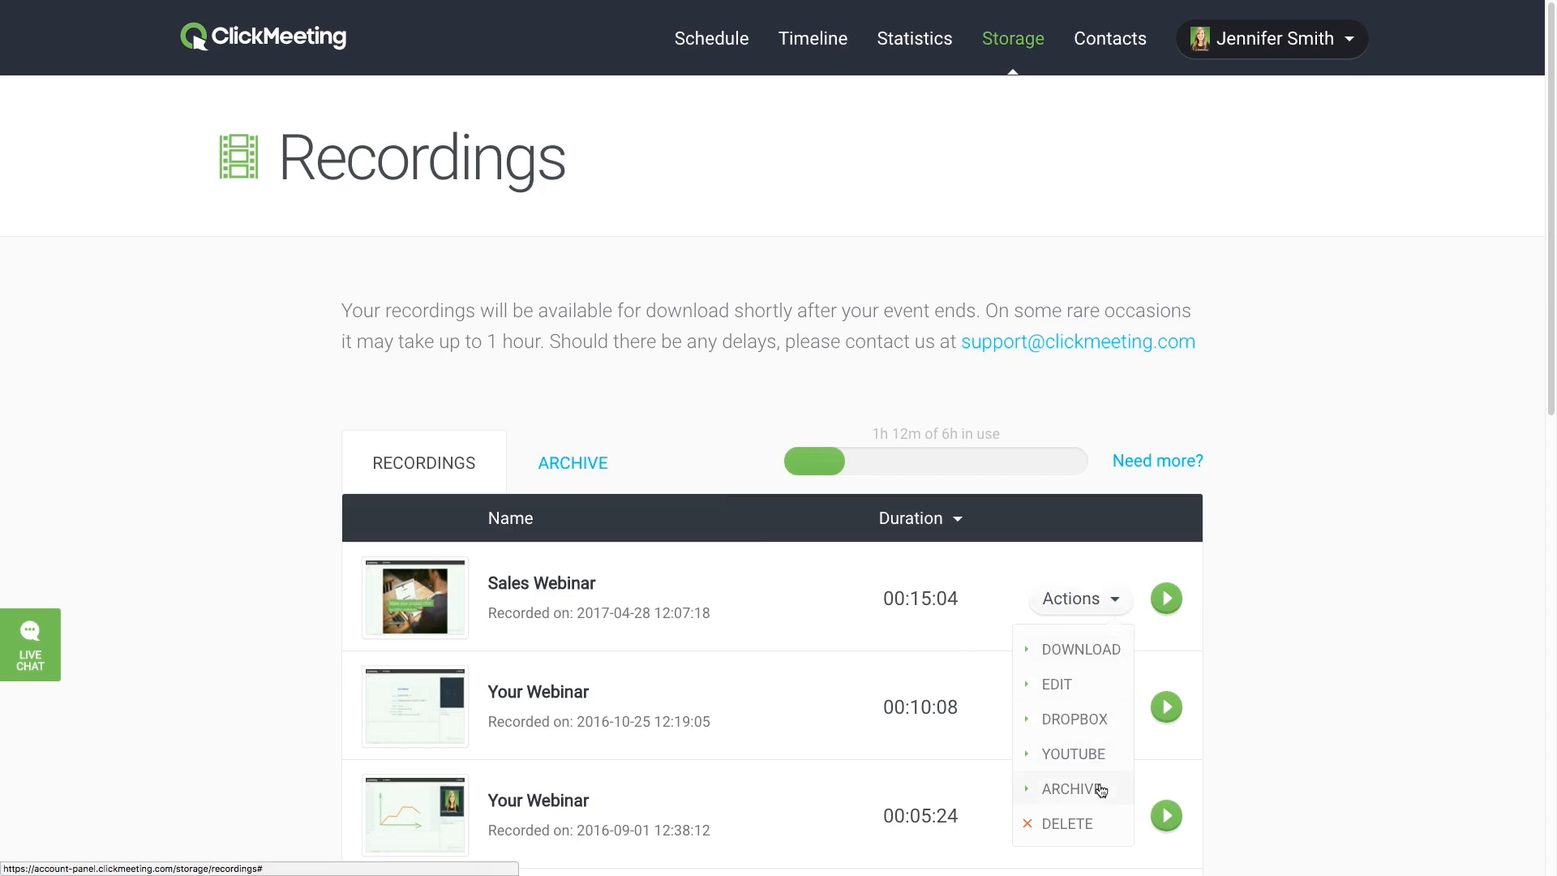
pyautogui.click(1072, 788)
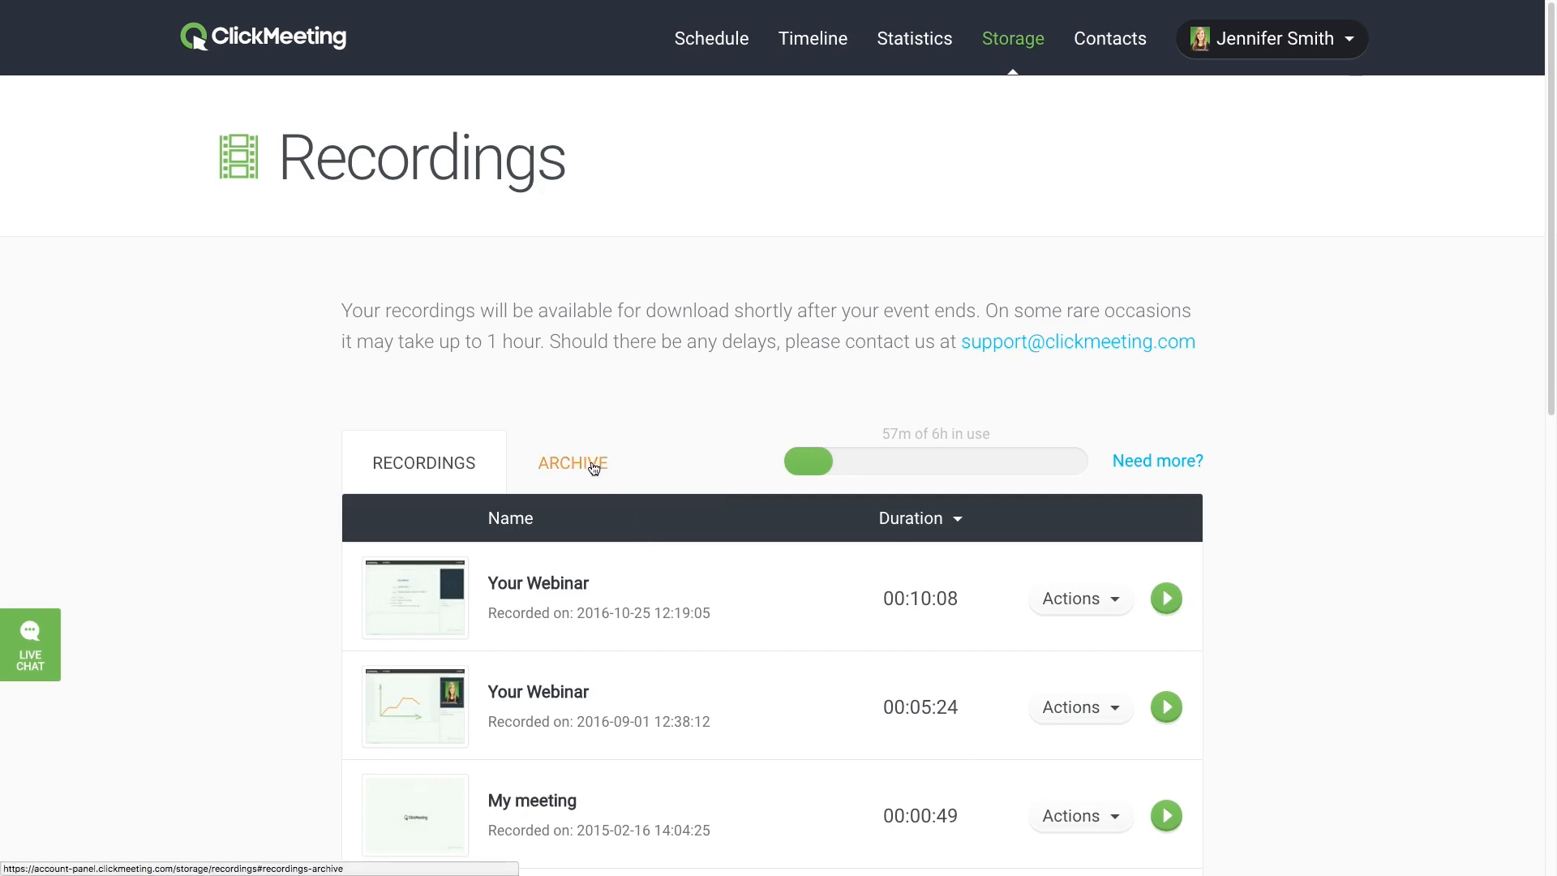
pyautogui.click(572, 463)
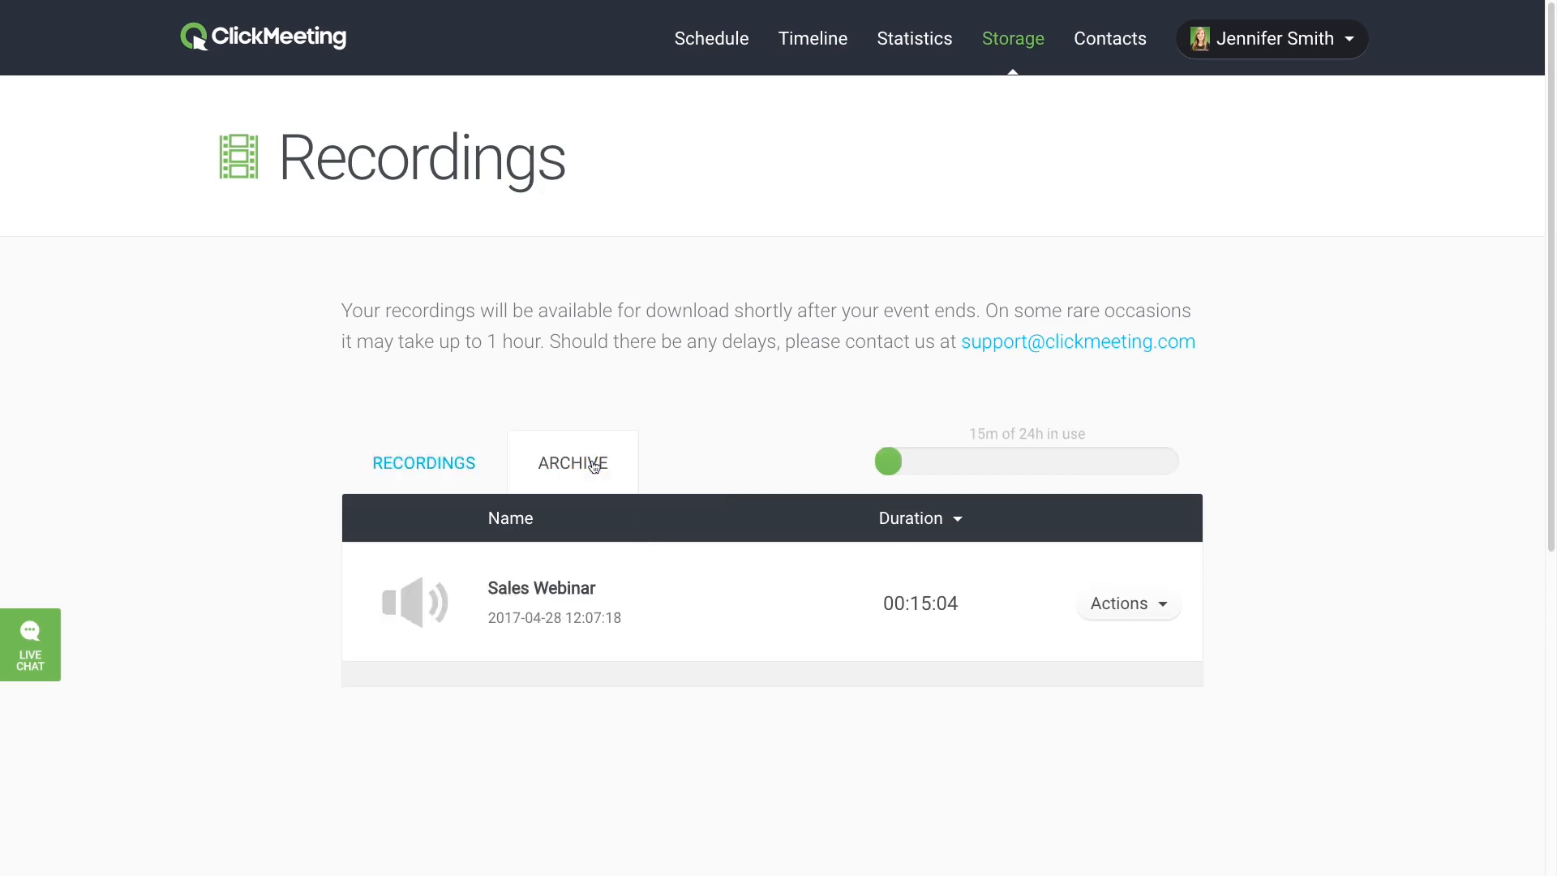
pyautogui.click(1127, 603)
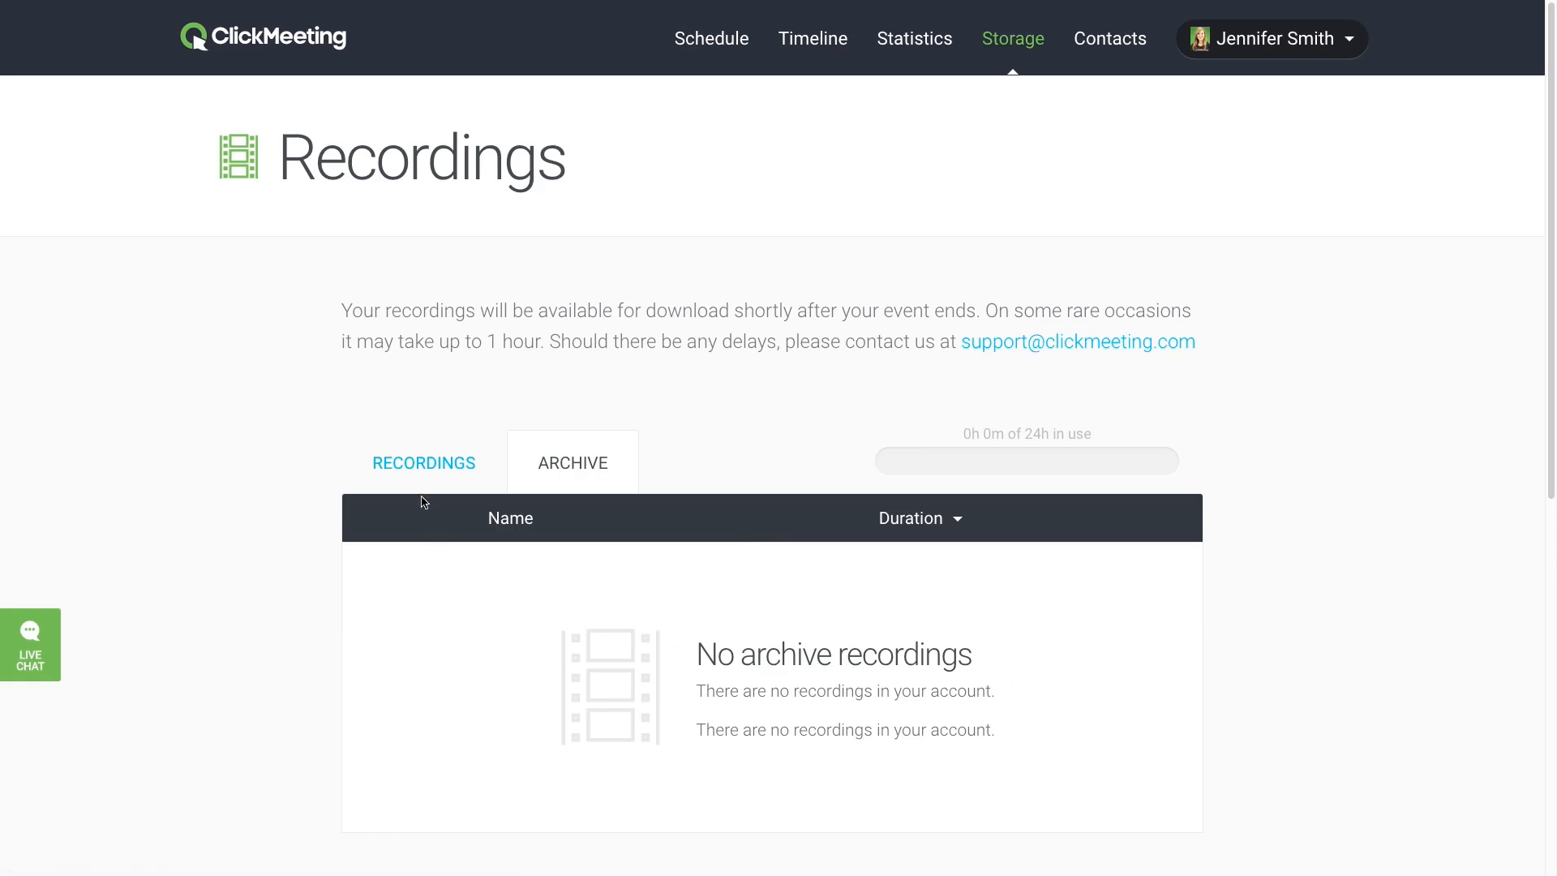
pyautogui.click(423, 463)
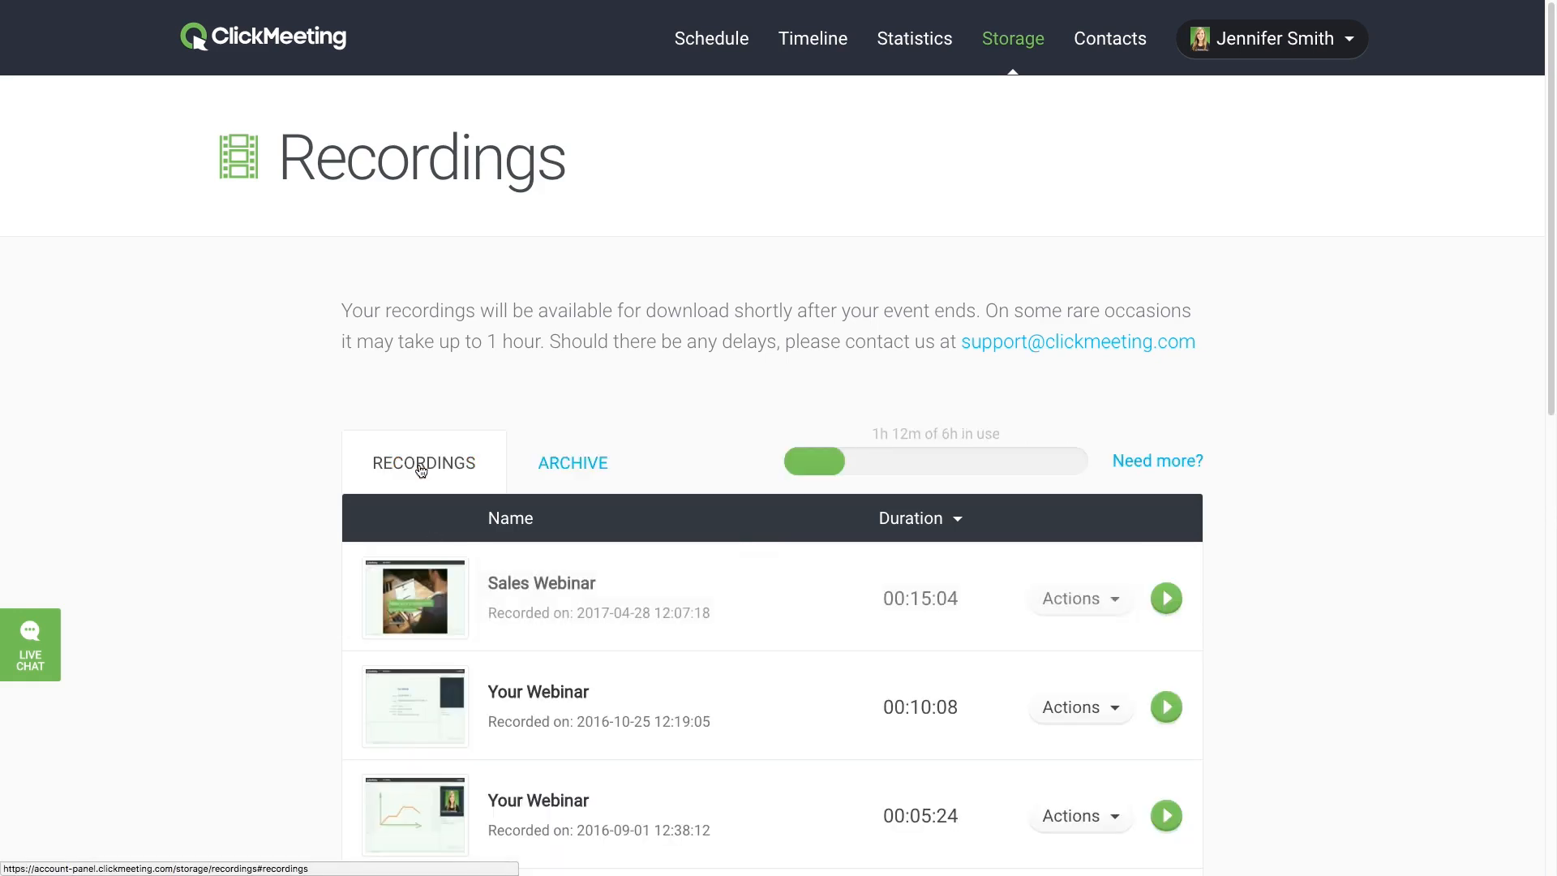